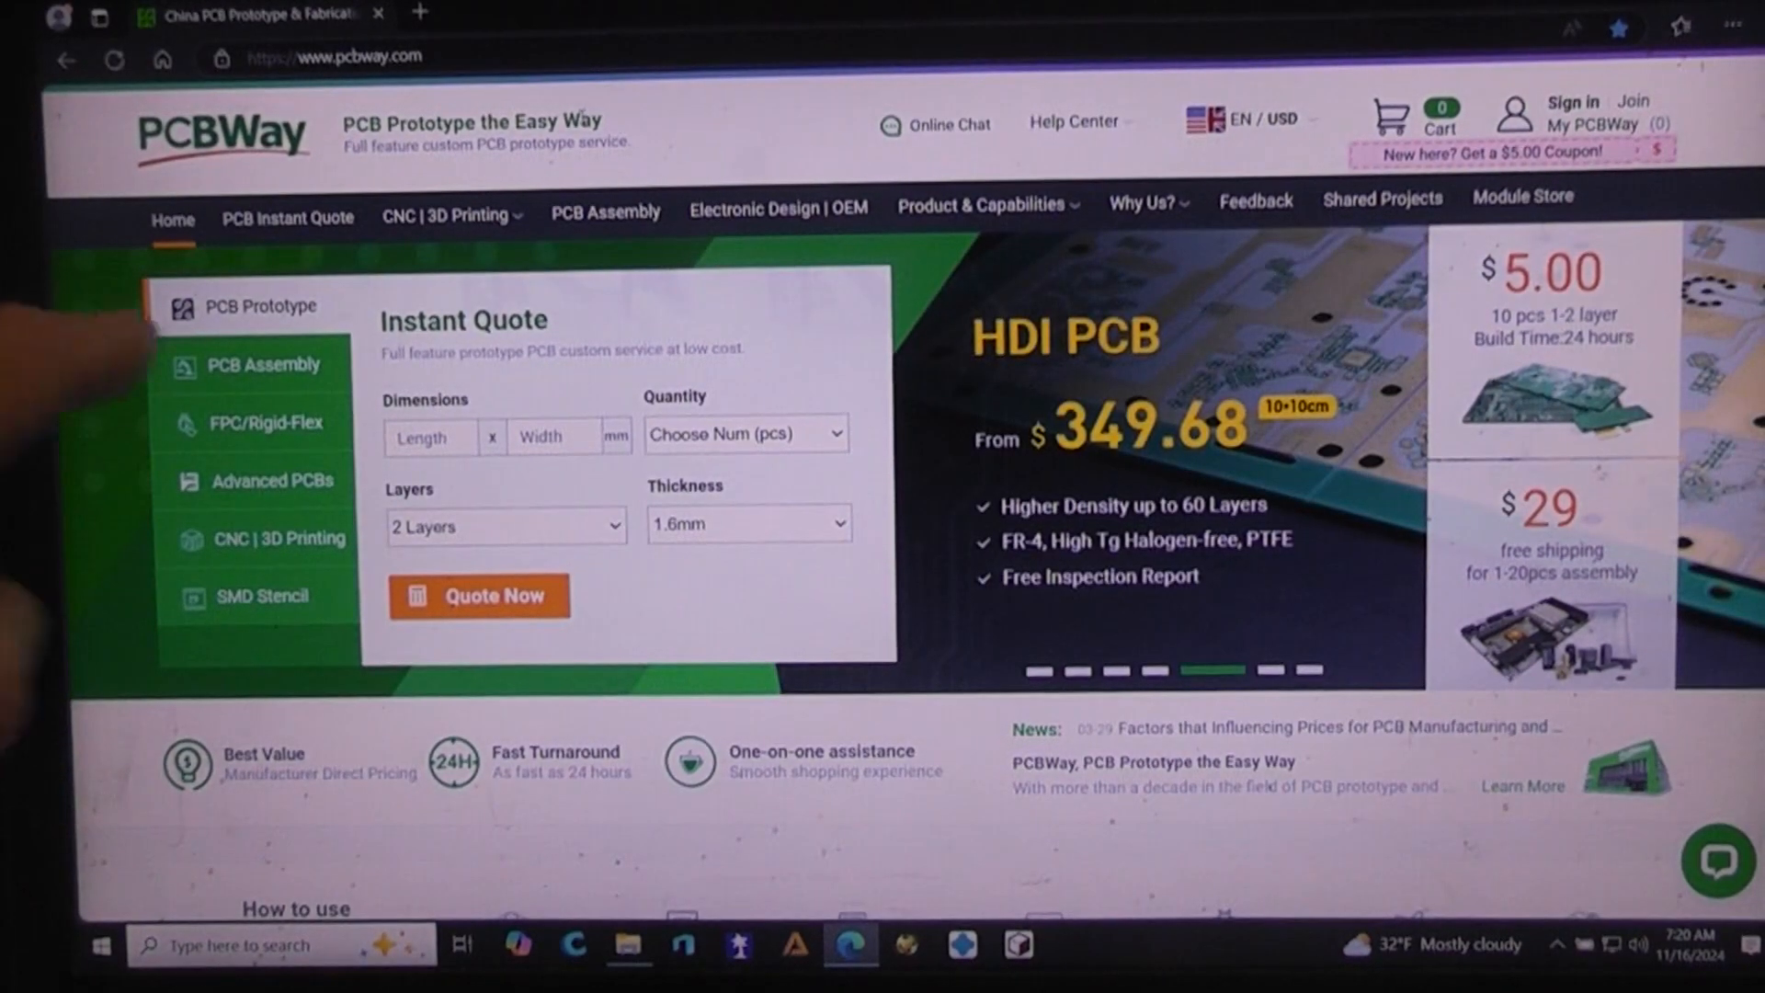
# Step: Open the CNC | 3D Printing auto-quote page with 3D printing selected
pyautogui.click(445, 216)
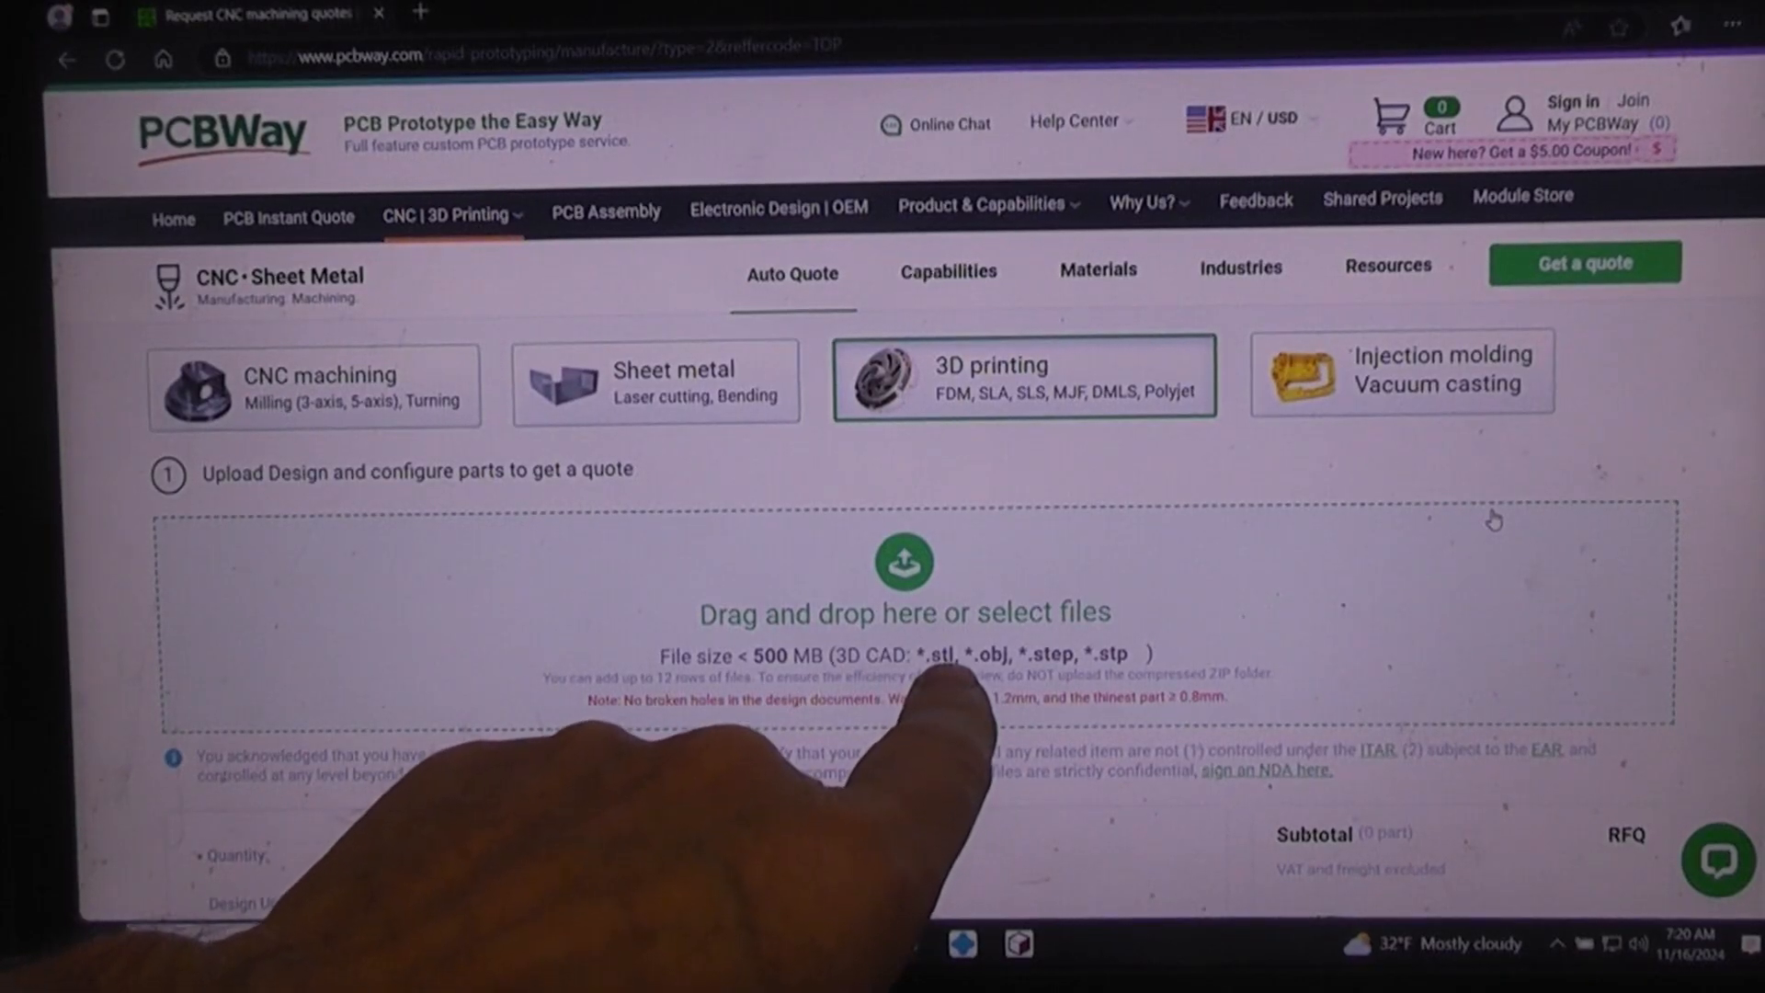
pyautogui.moveTo(957, 732)
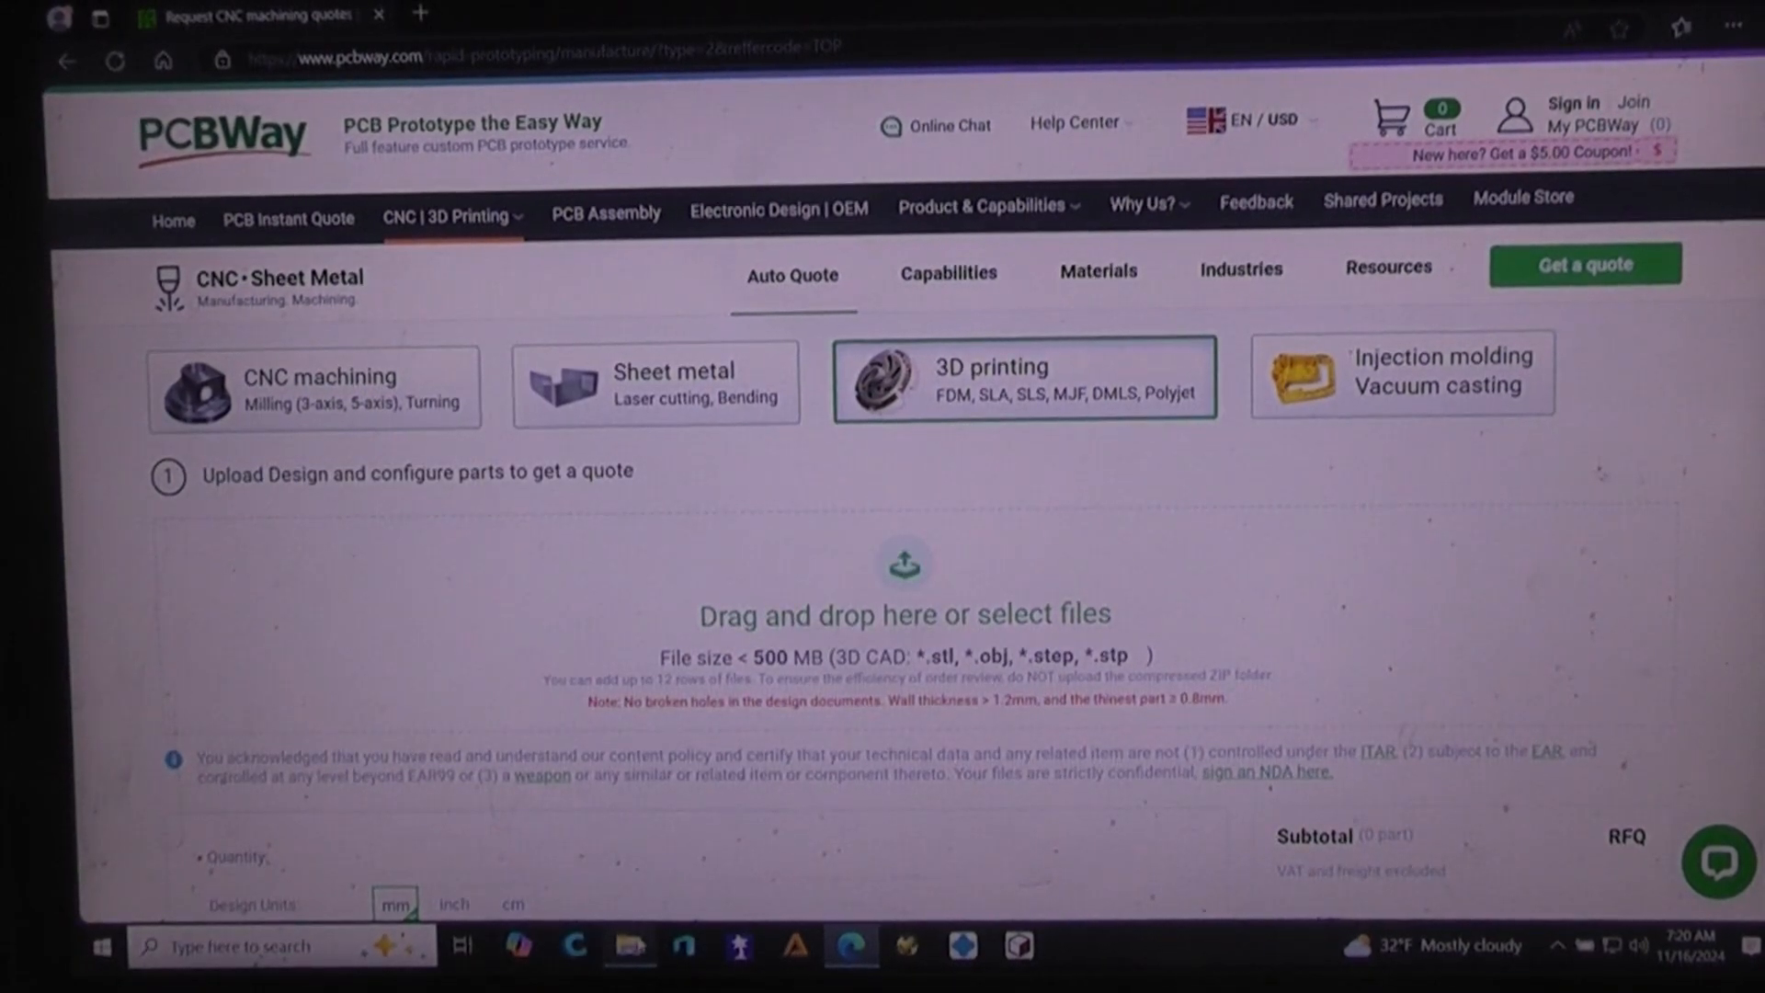
# Step: Upload NewGyroBell35degree.stl through the file drop area
pyautogui.click(903, 613)
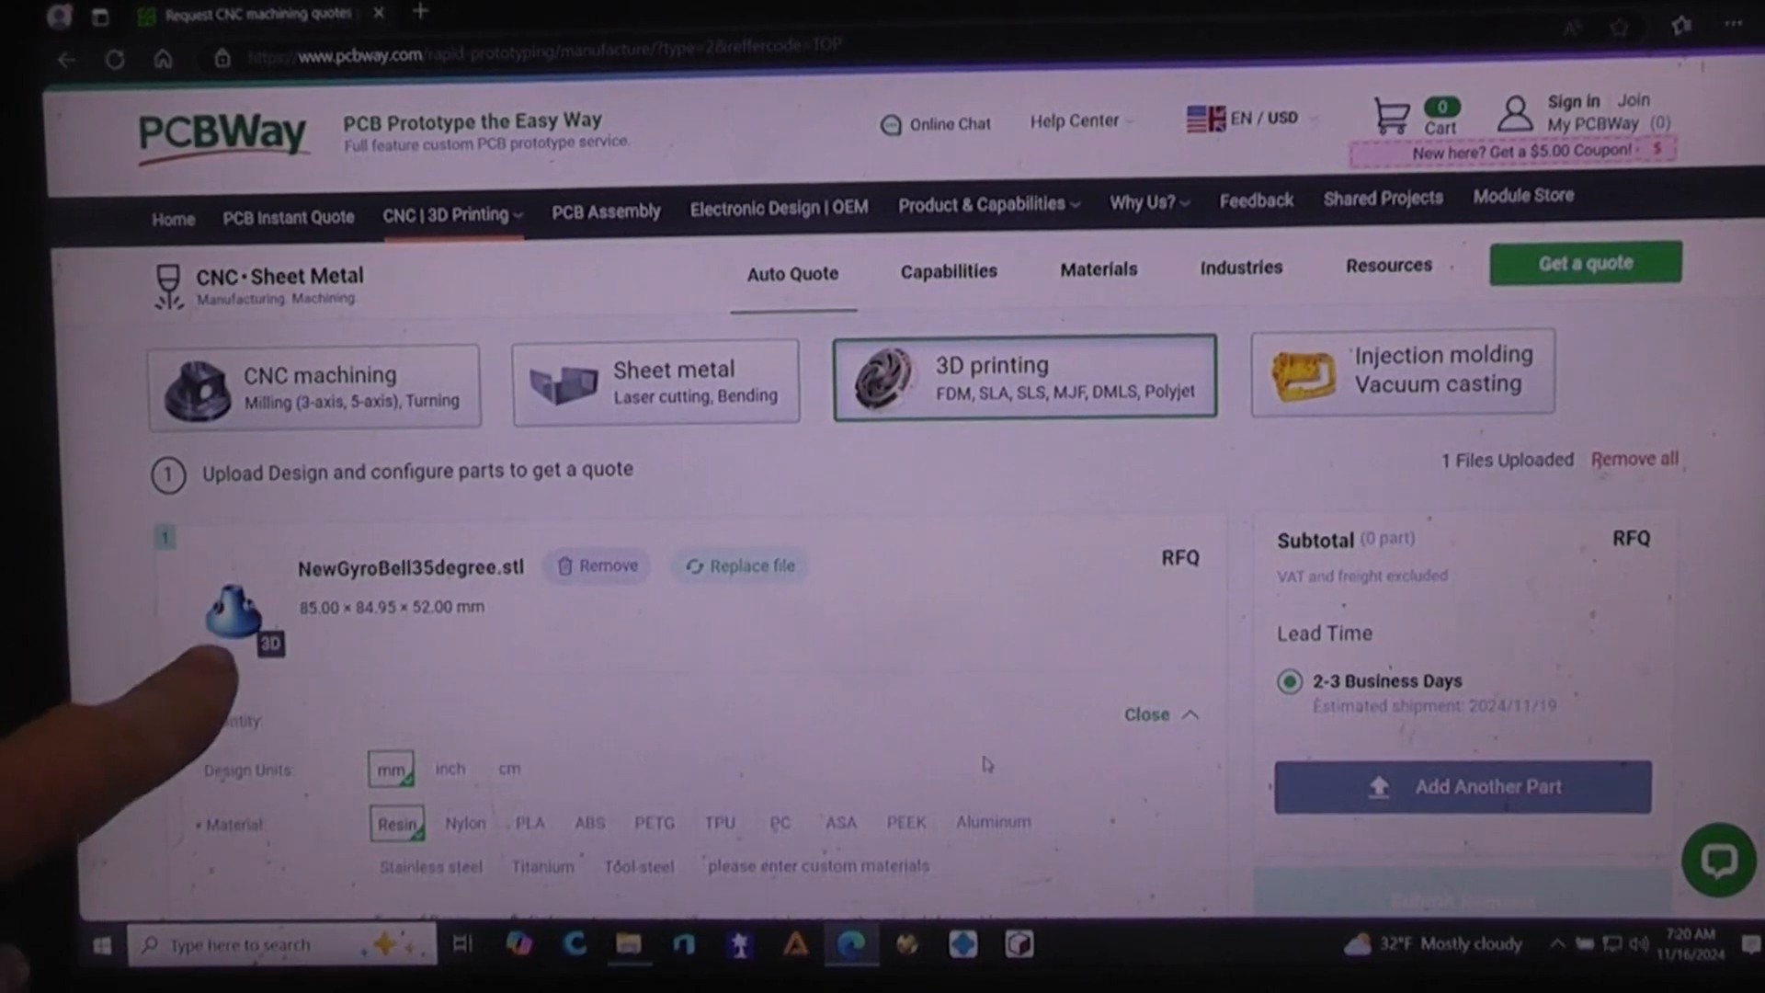
pyautogui.moveTo(395, 765)
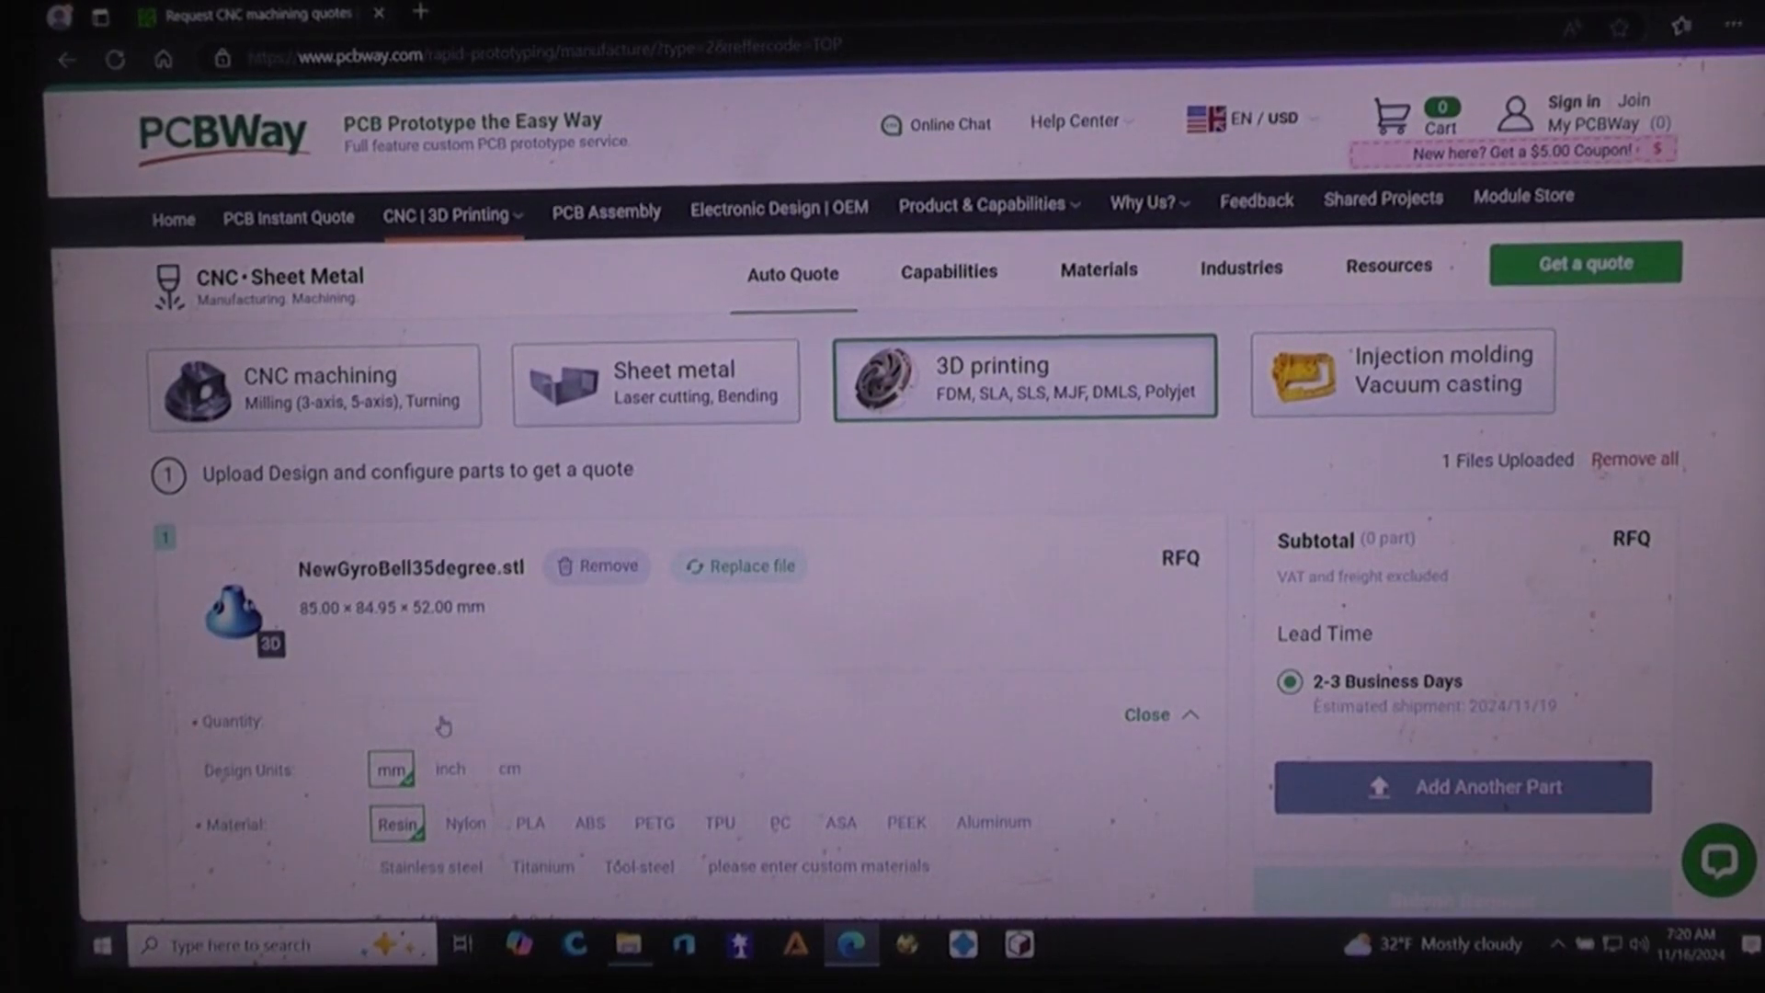
# Step: Enter quantity 1 for the bell part, giving a $5.23 subtotal
pyautogui.click(420, 717)
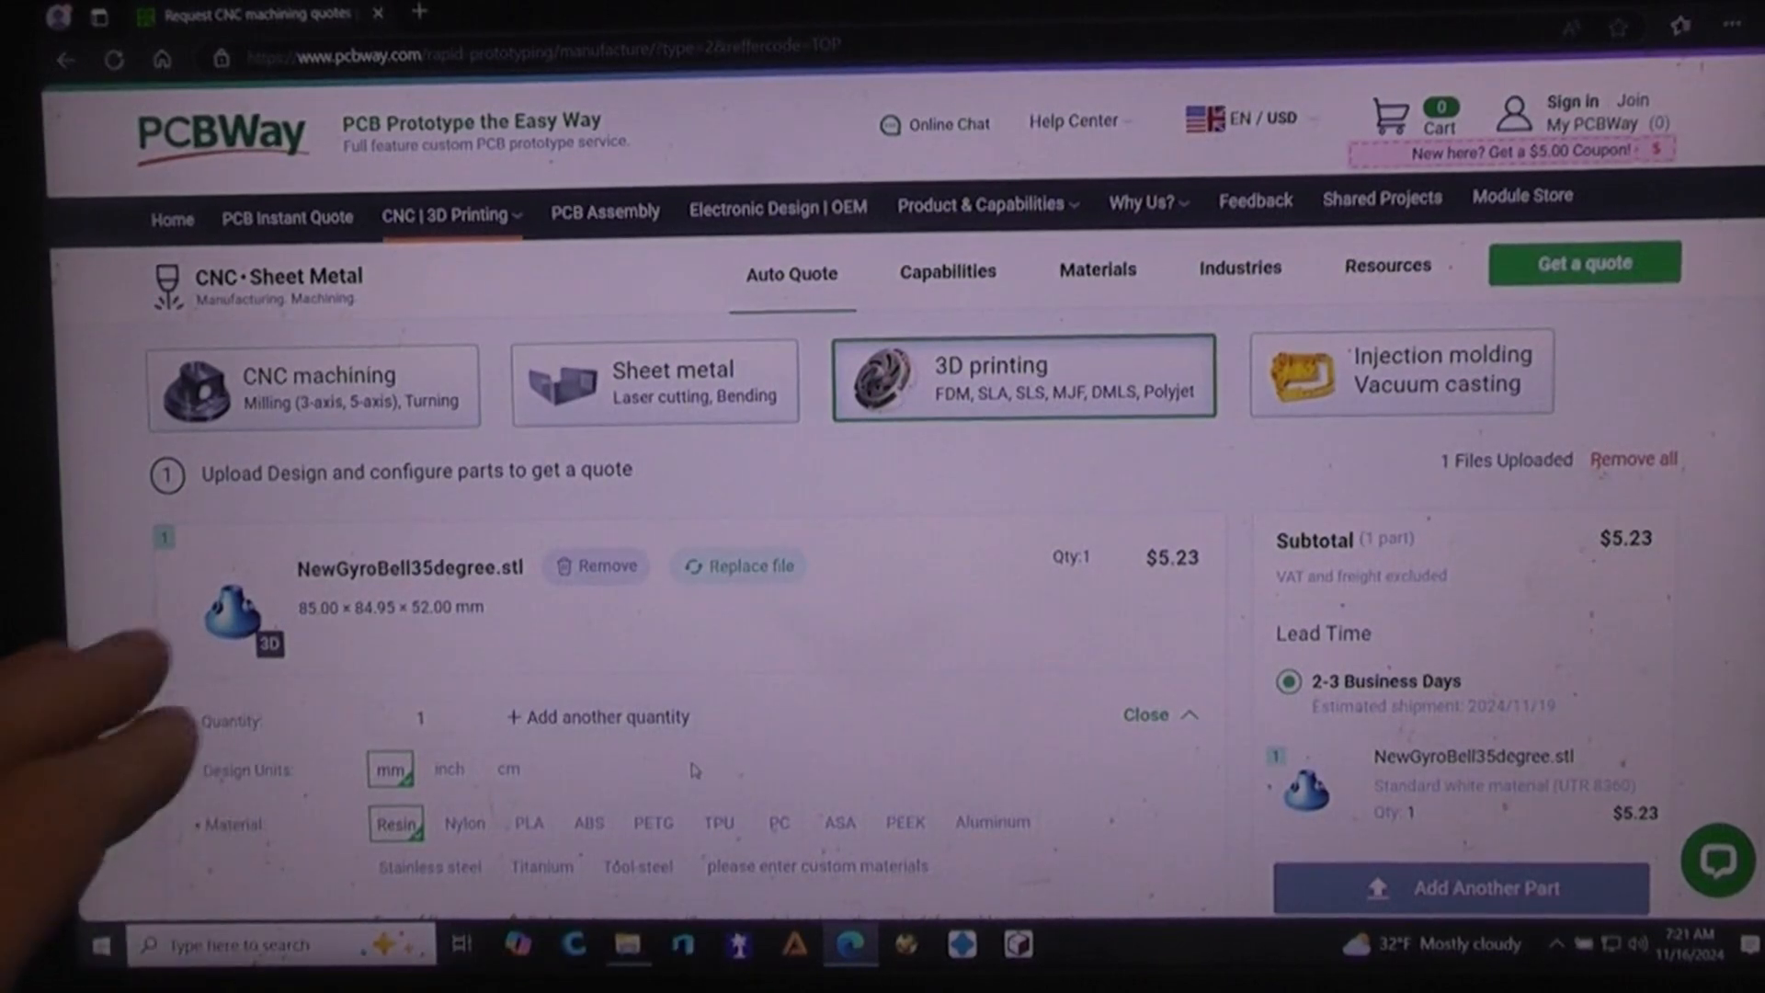
pyautogui.moveTo(226, 631)
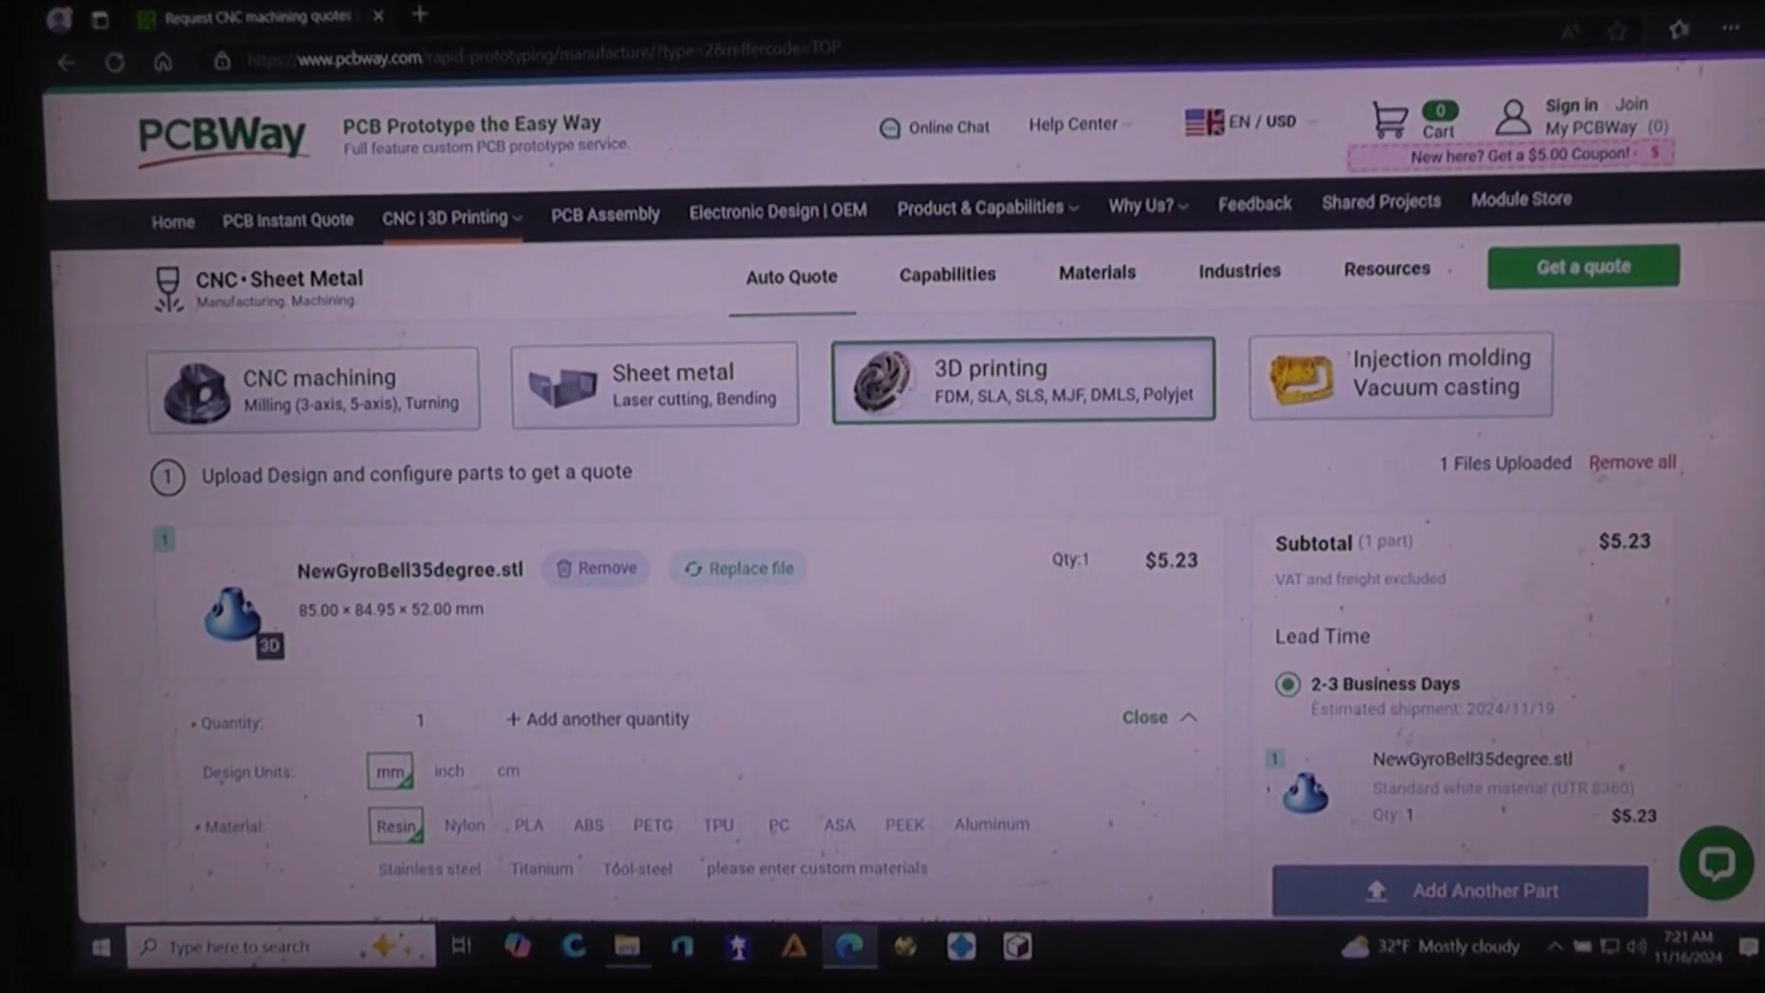
pyautogui.scroll(-3)
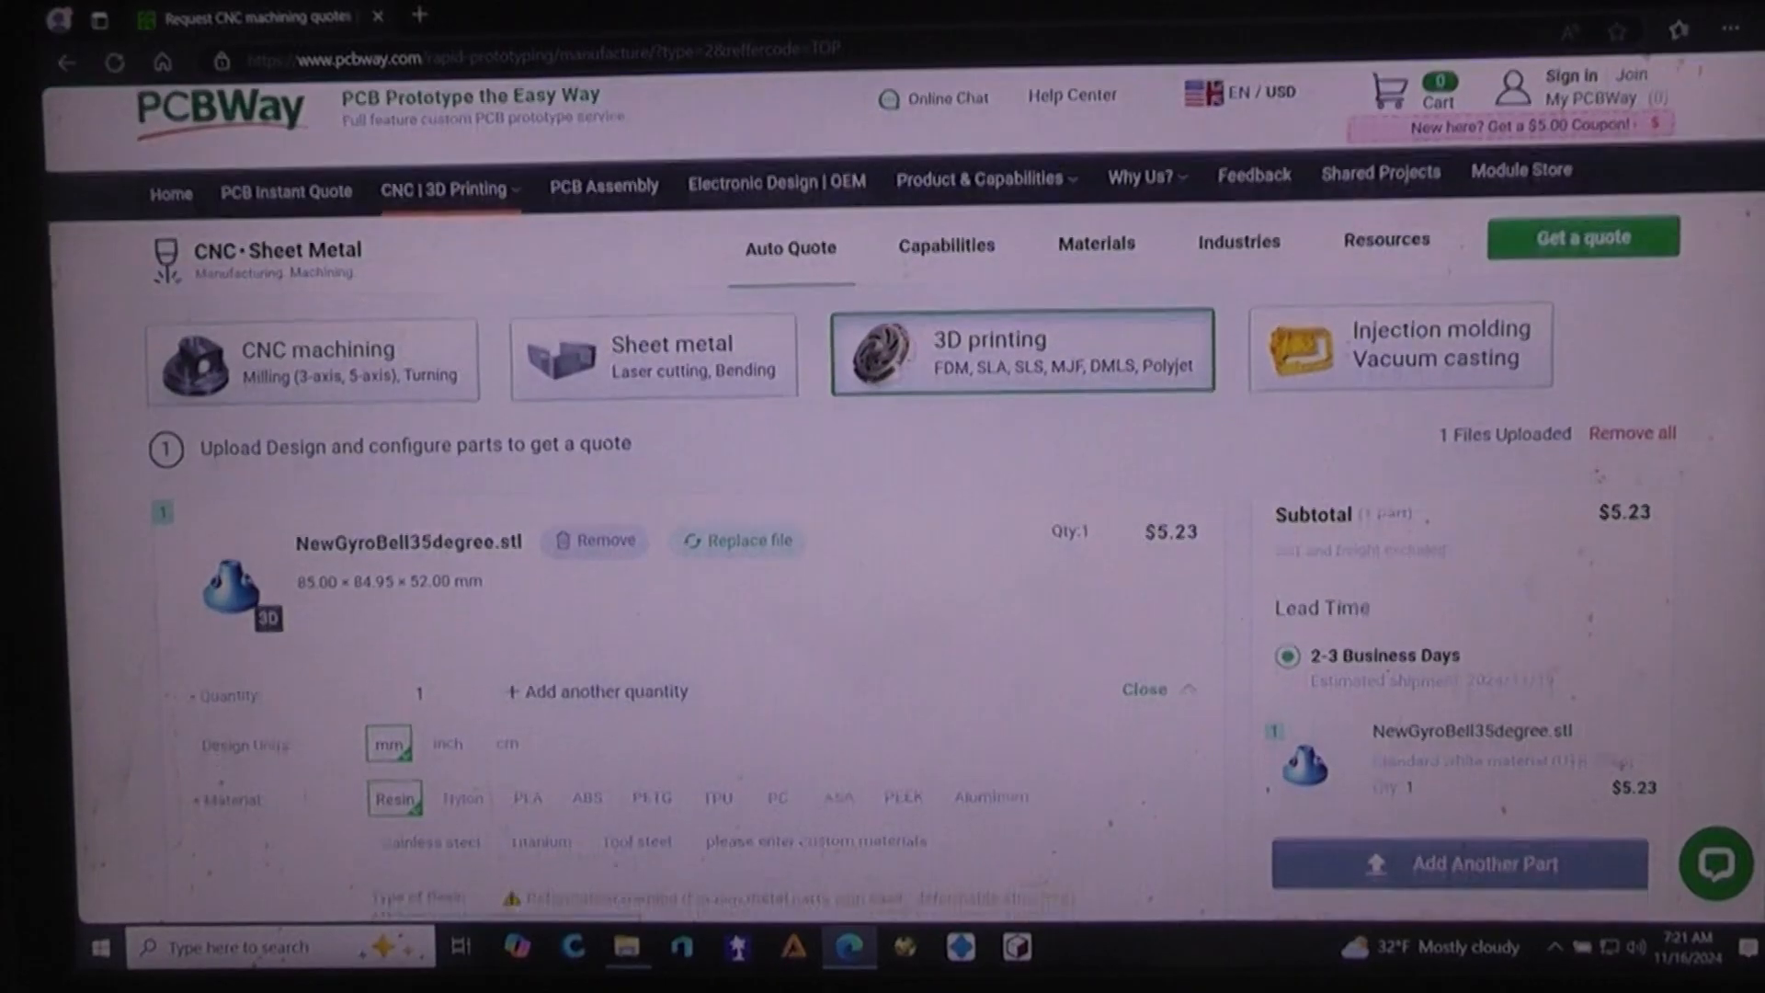
pyautogui.scroll(-3)
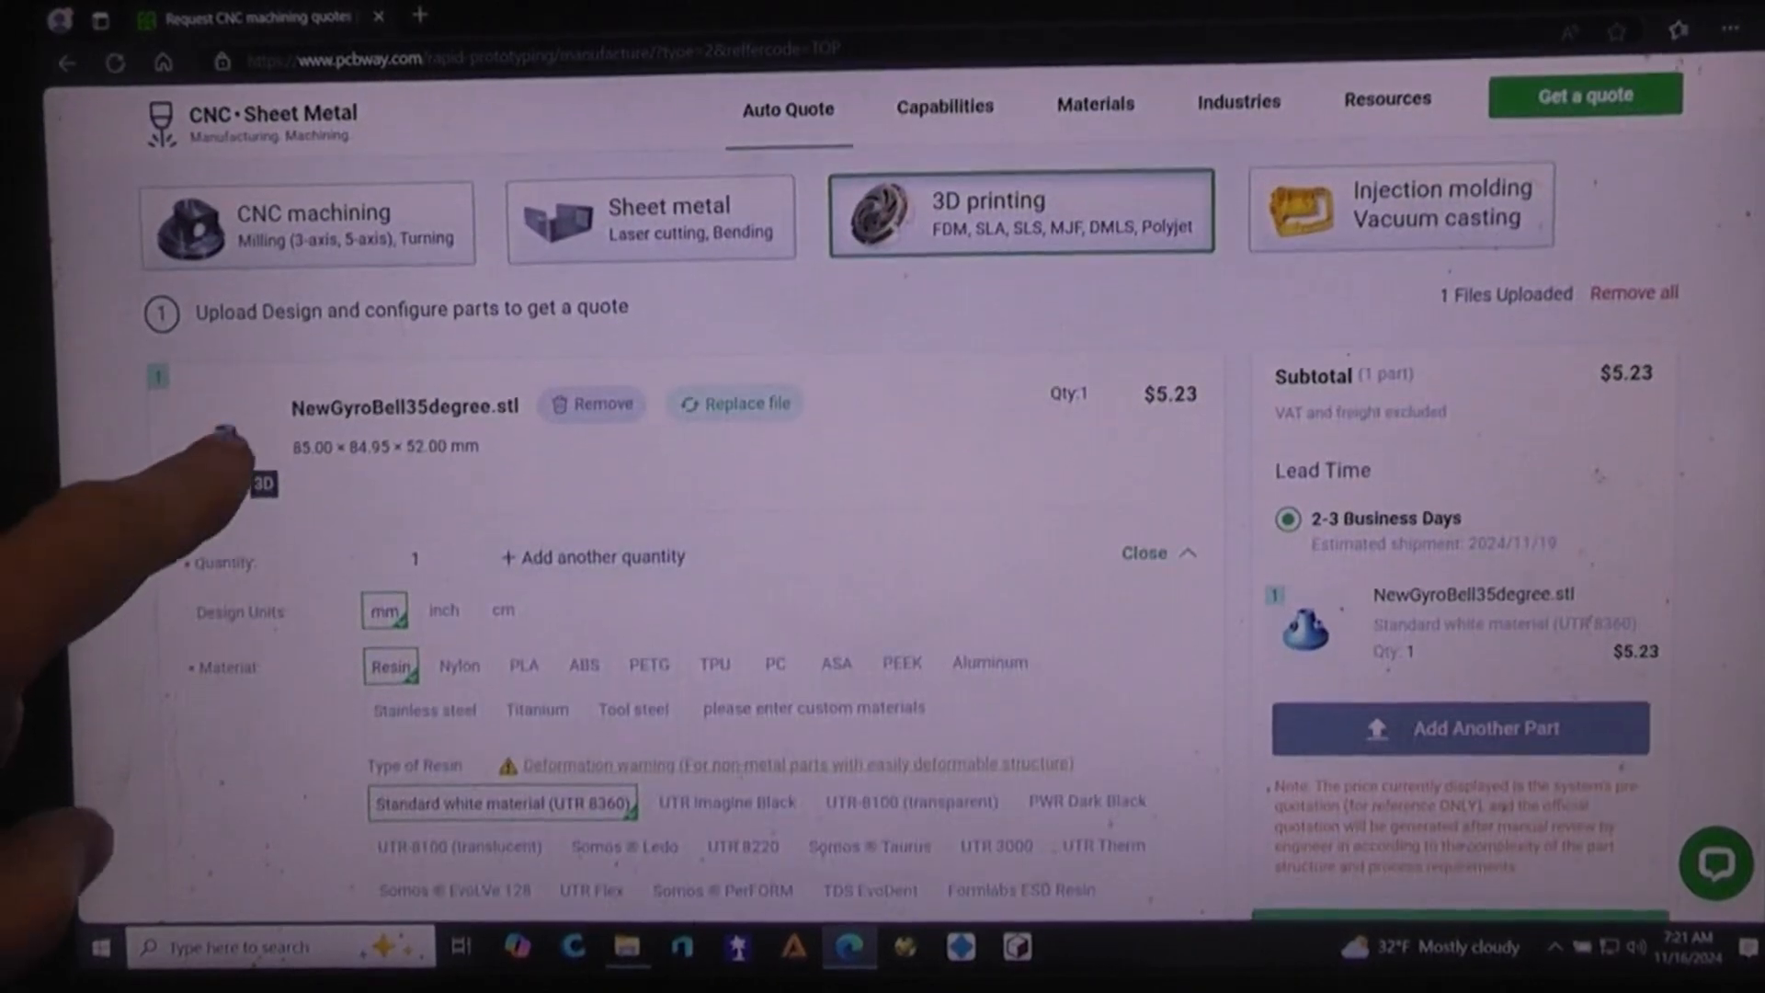
pyautogui.scroll(-3)
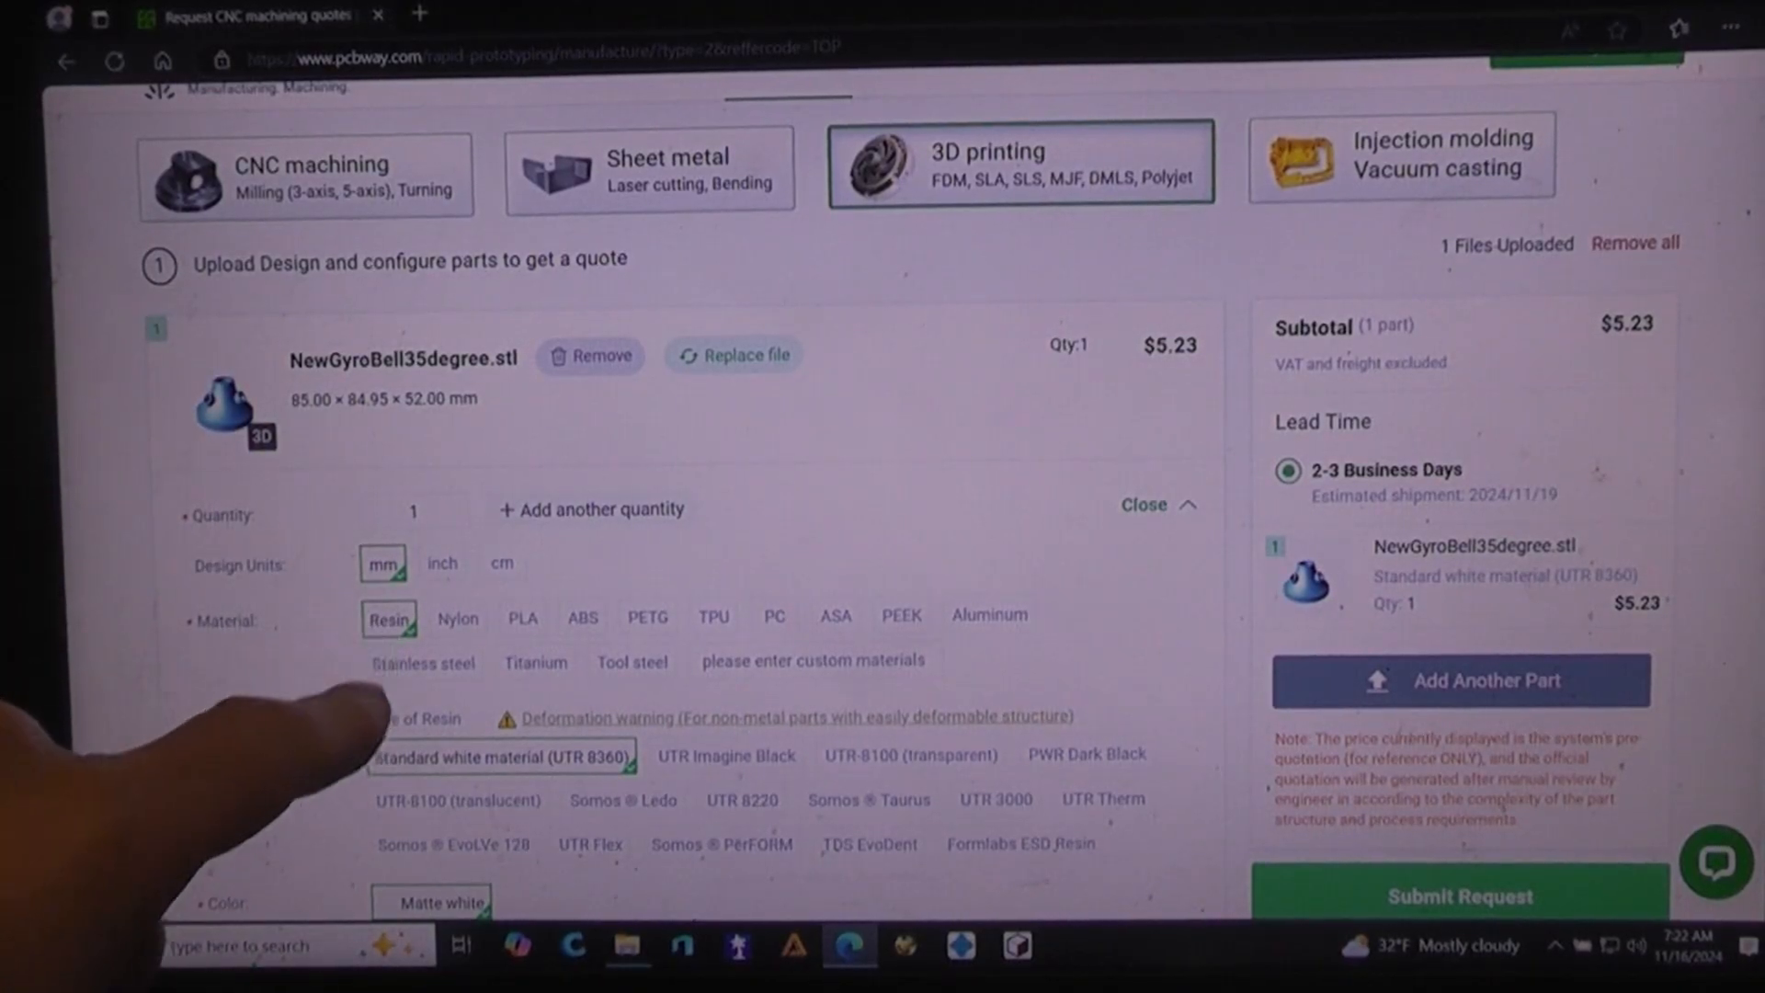
pyautogui.scroll(-3)
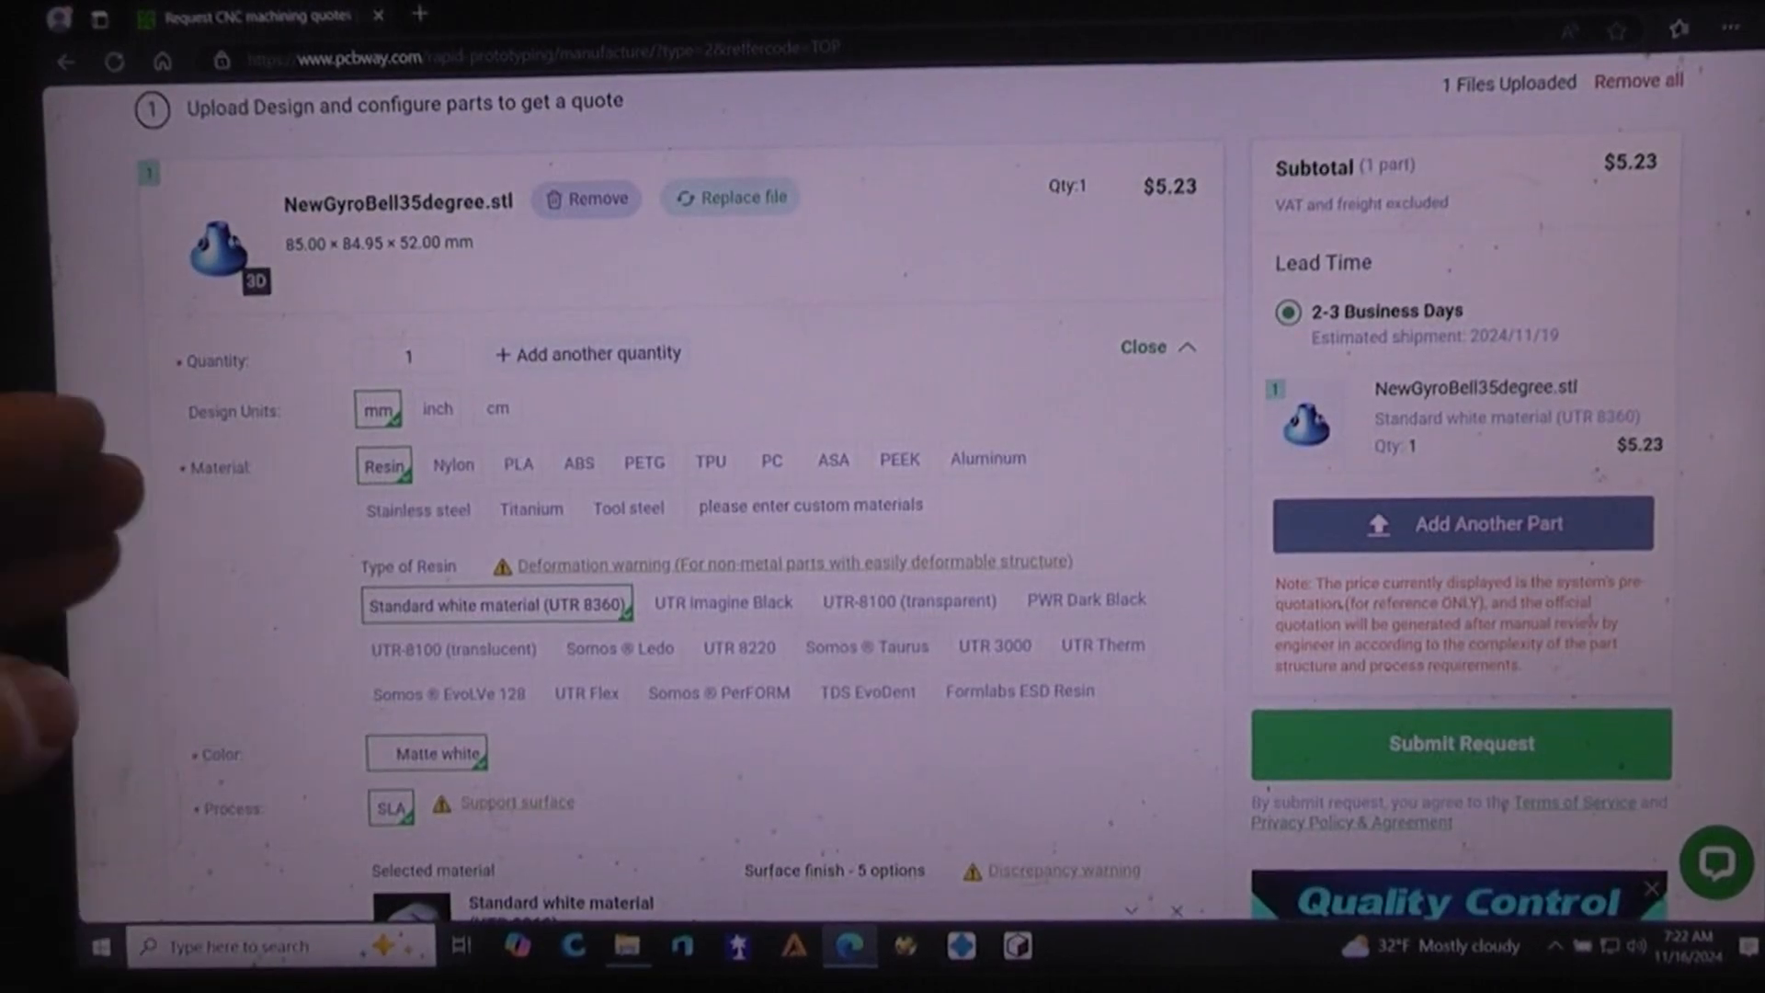
pyautogui.moveTo(337, 675)
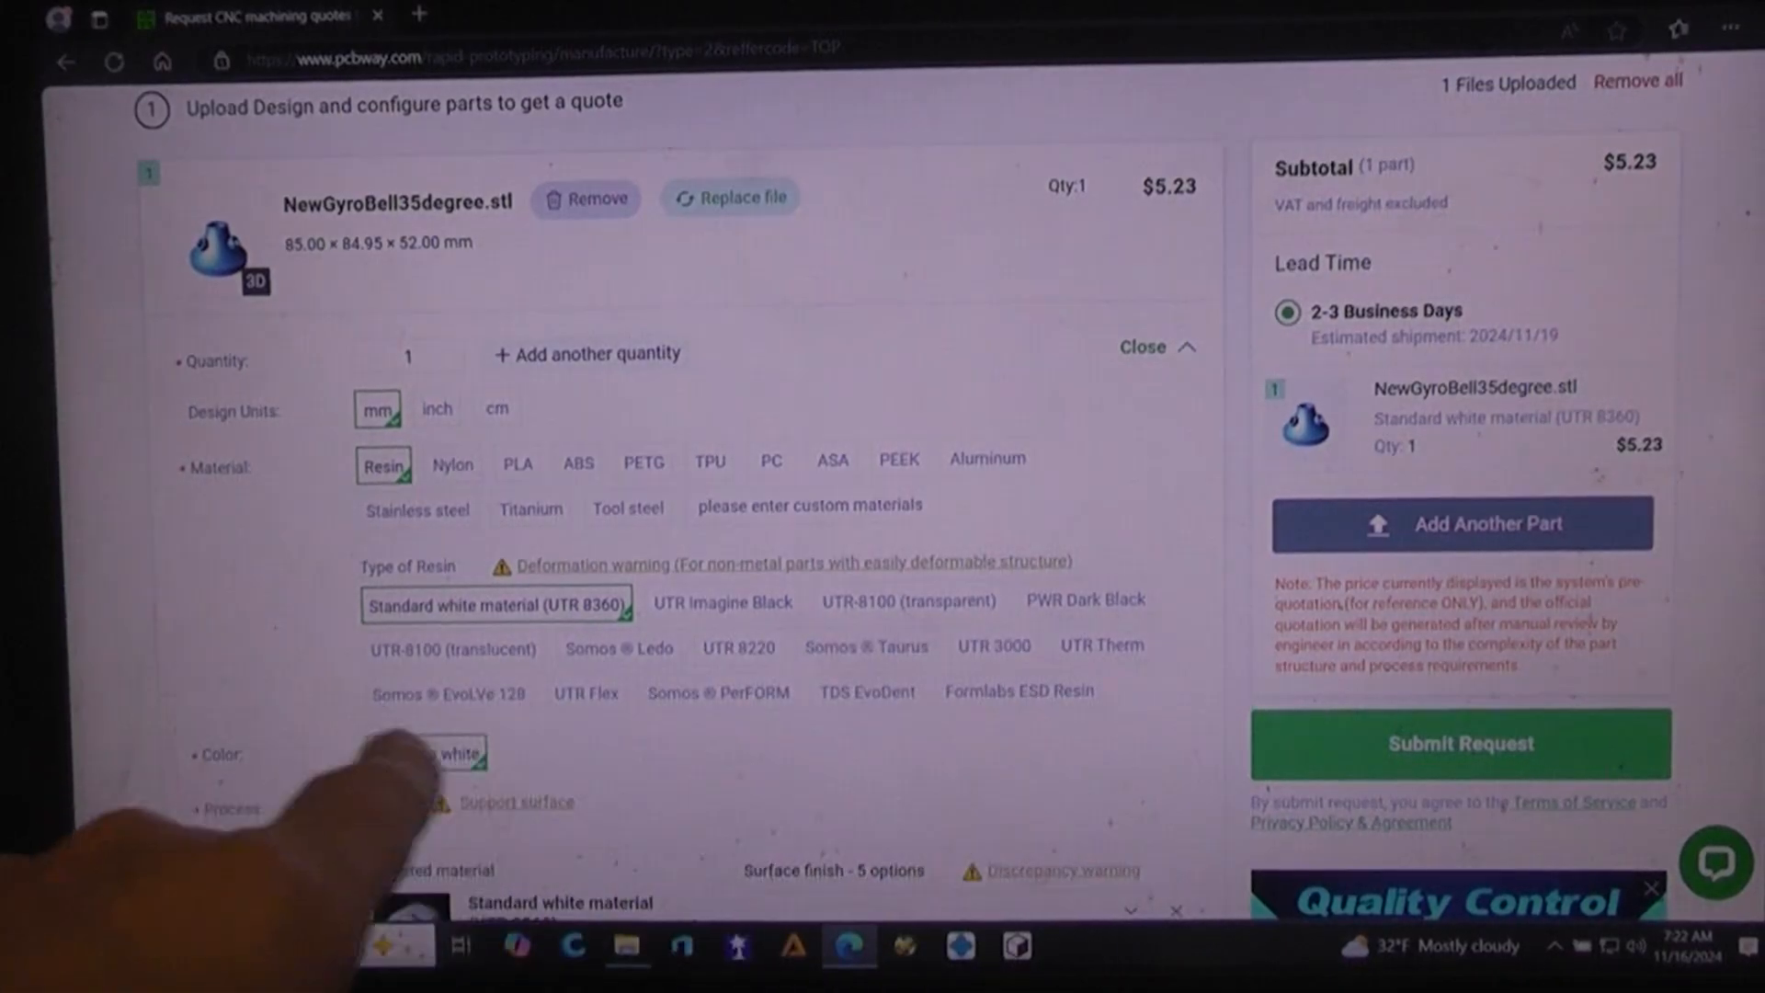
pyautogui.scroll(-3)
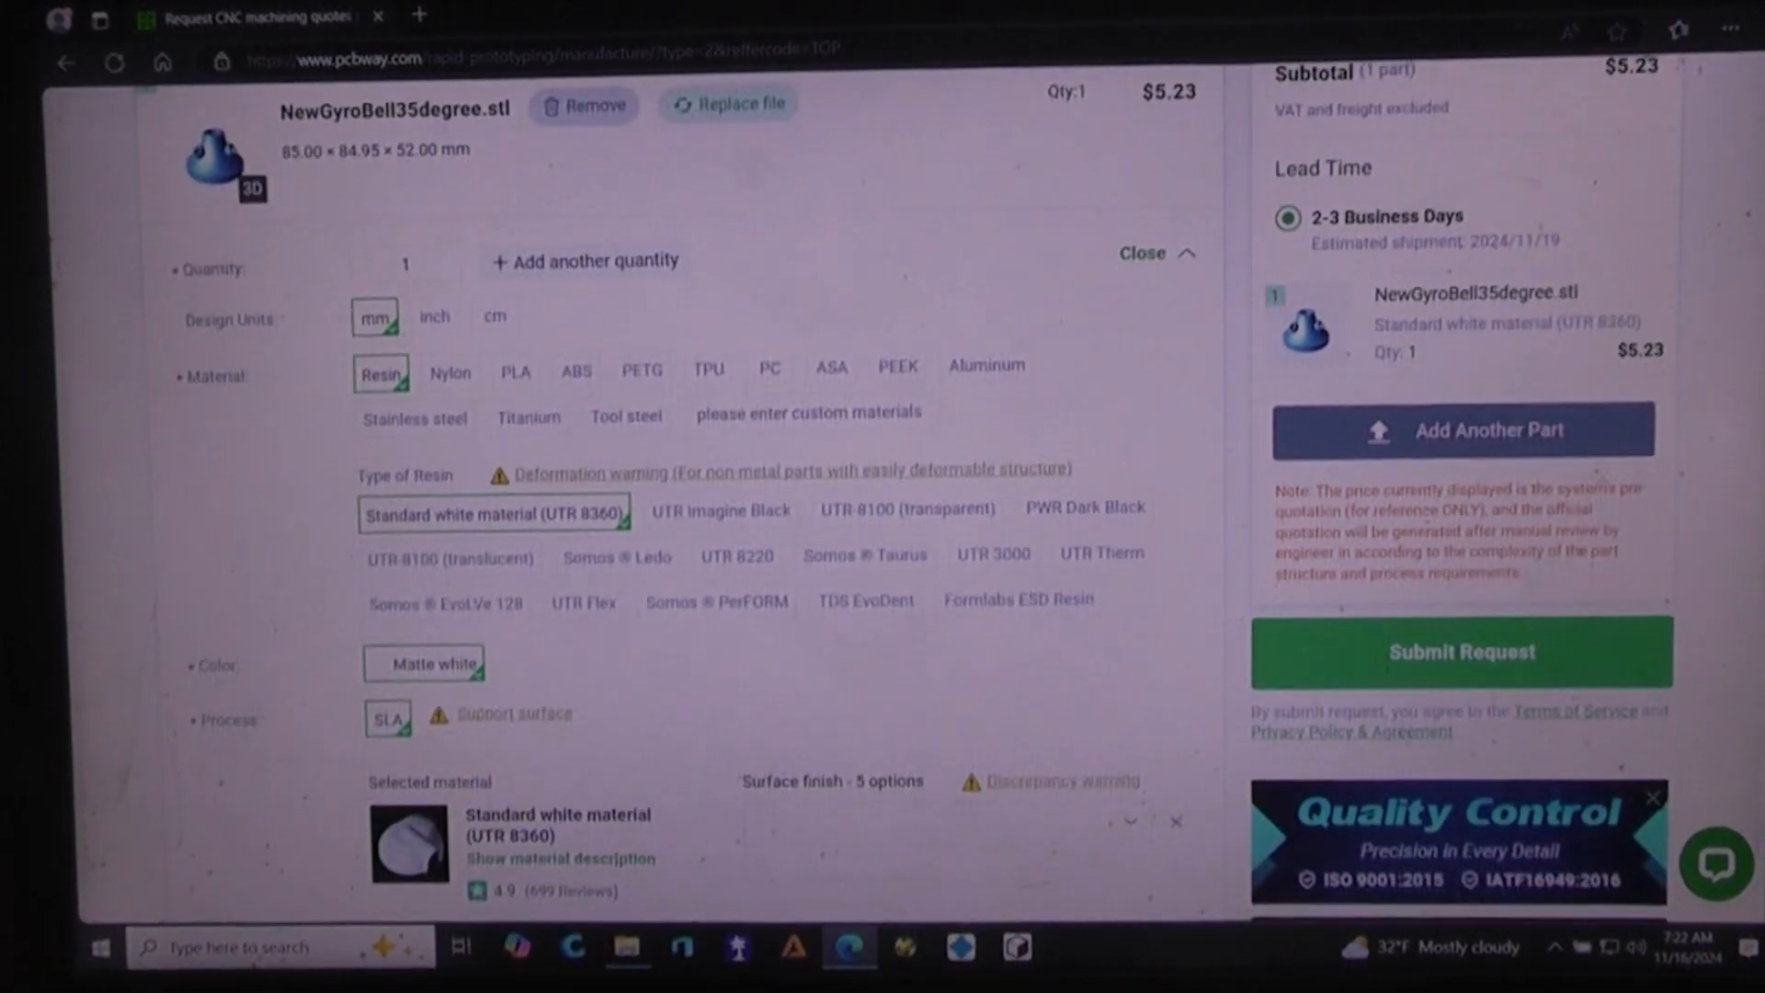
pyautogui.scroll(-3)
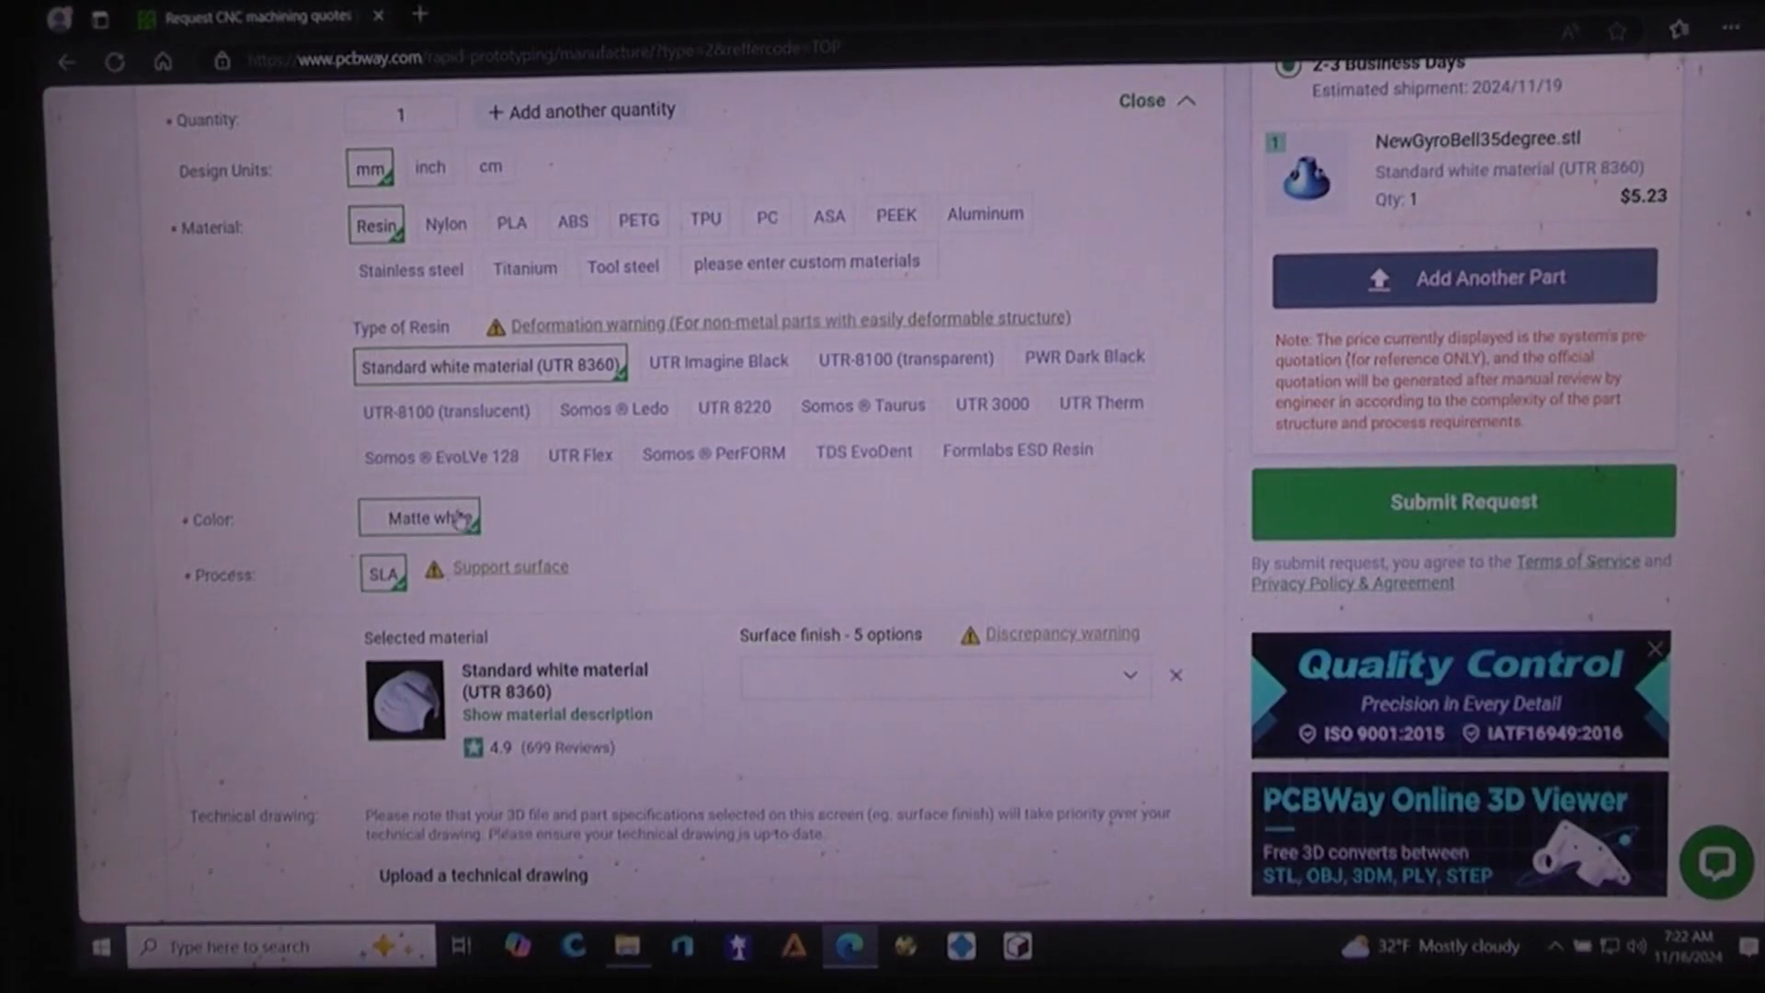
pyautogui.moveTo(1038, 541)
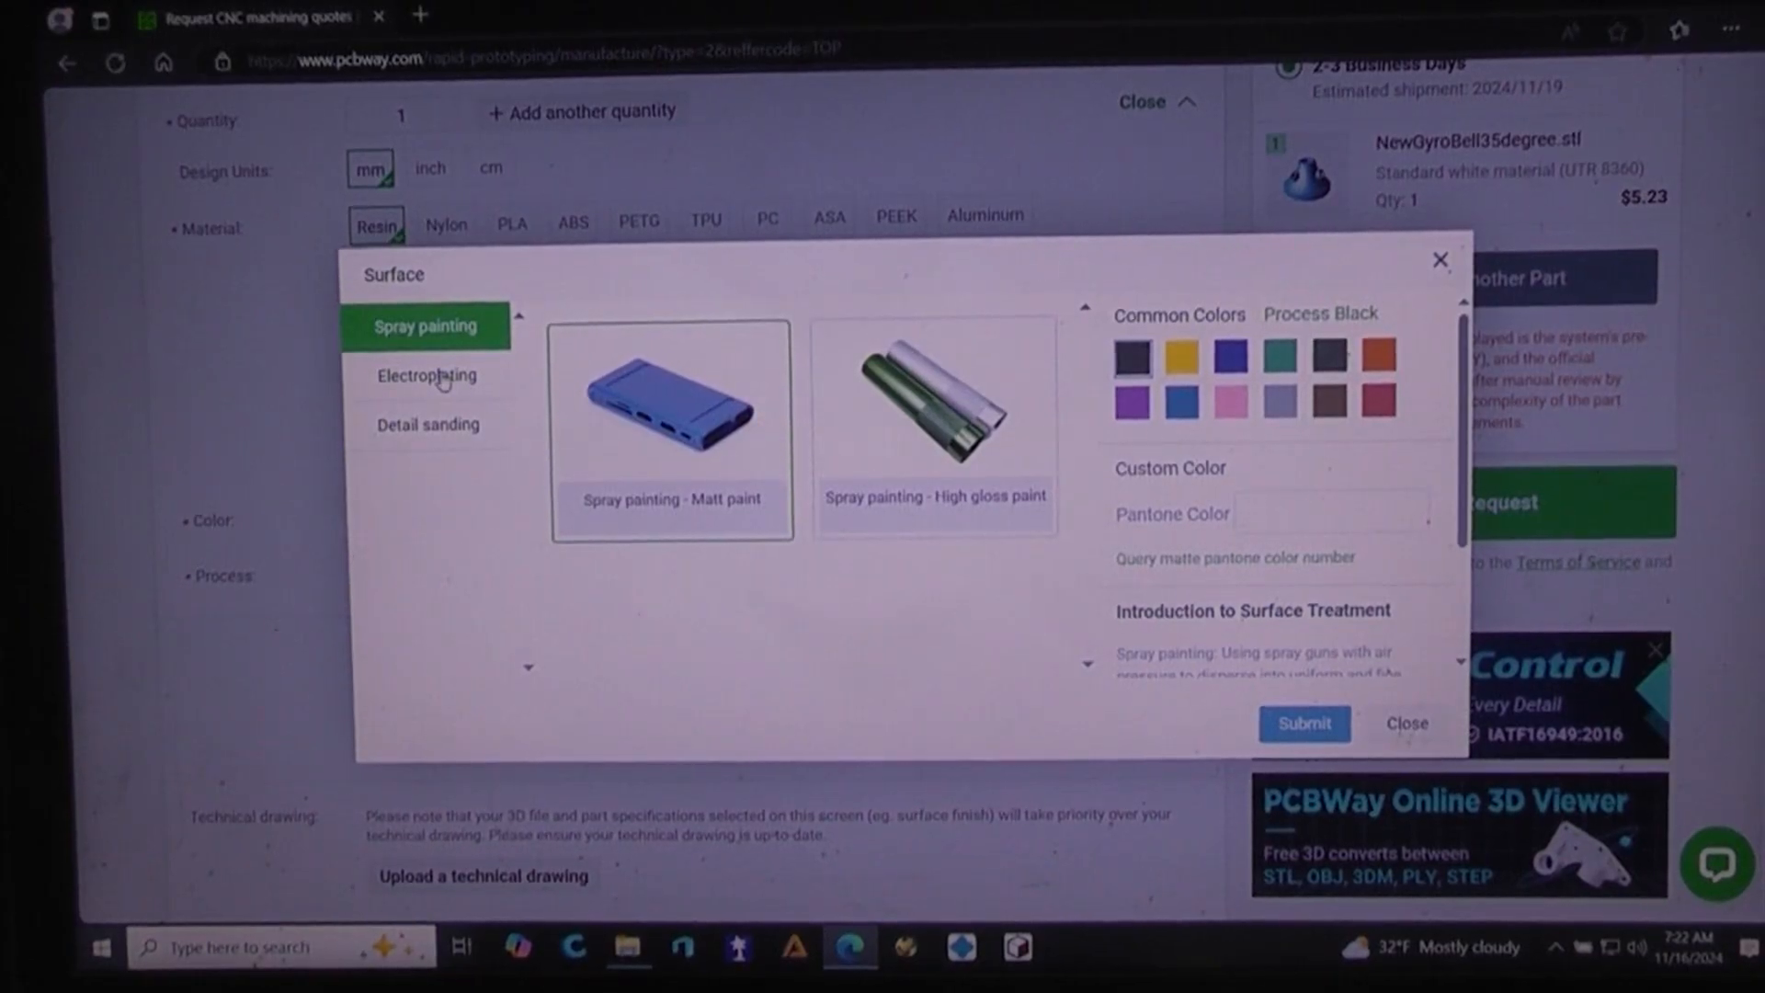
# Step: Browse the electroplating surface finish options and their description
pyautogui.click(426, 375)
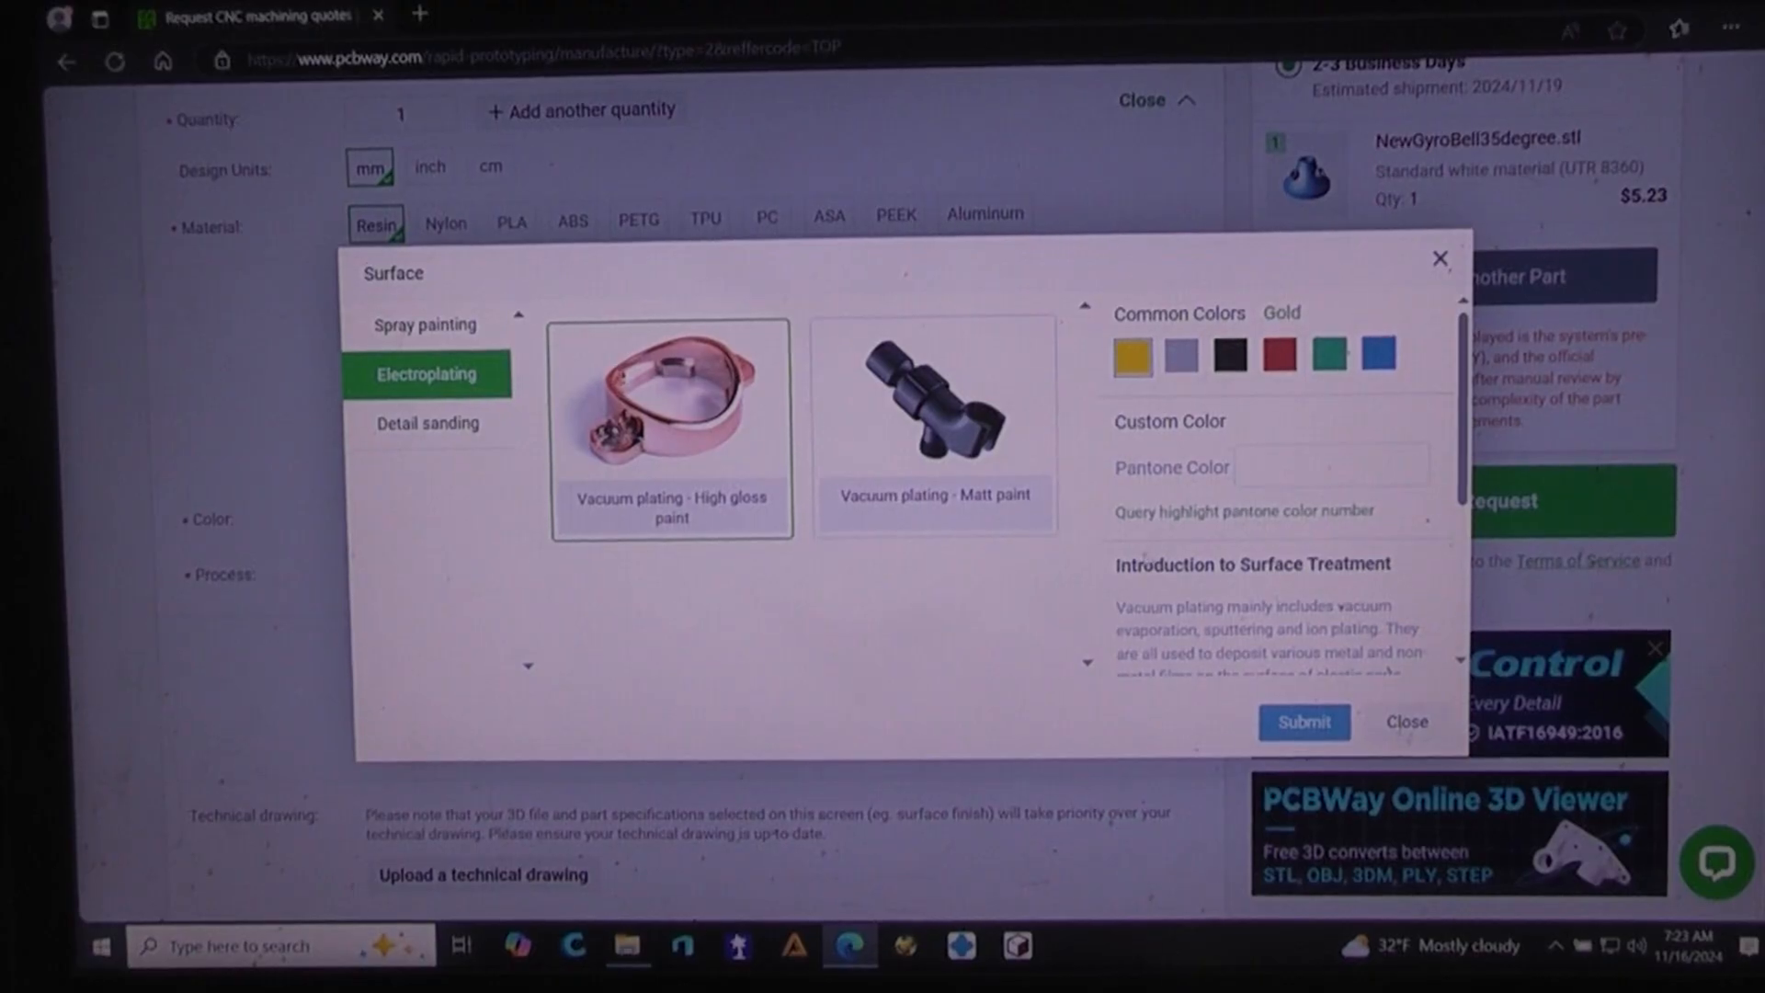
pyautogui.moveTo(1180, 452)
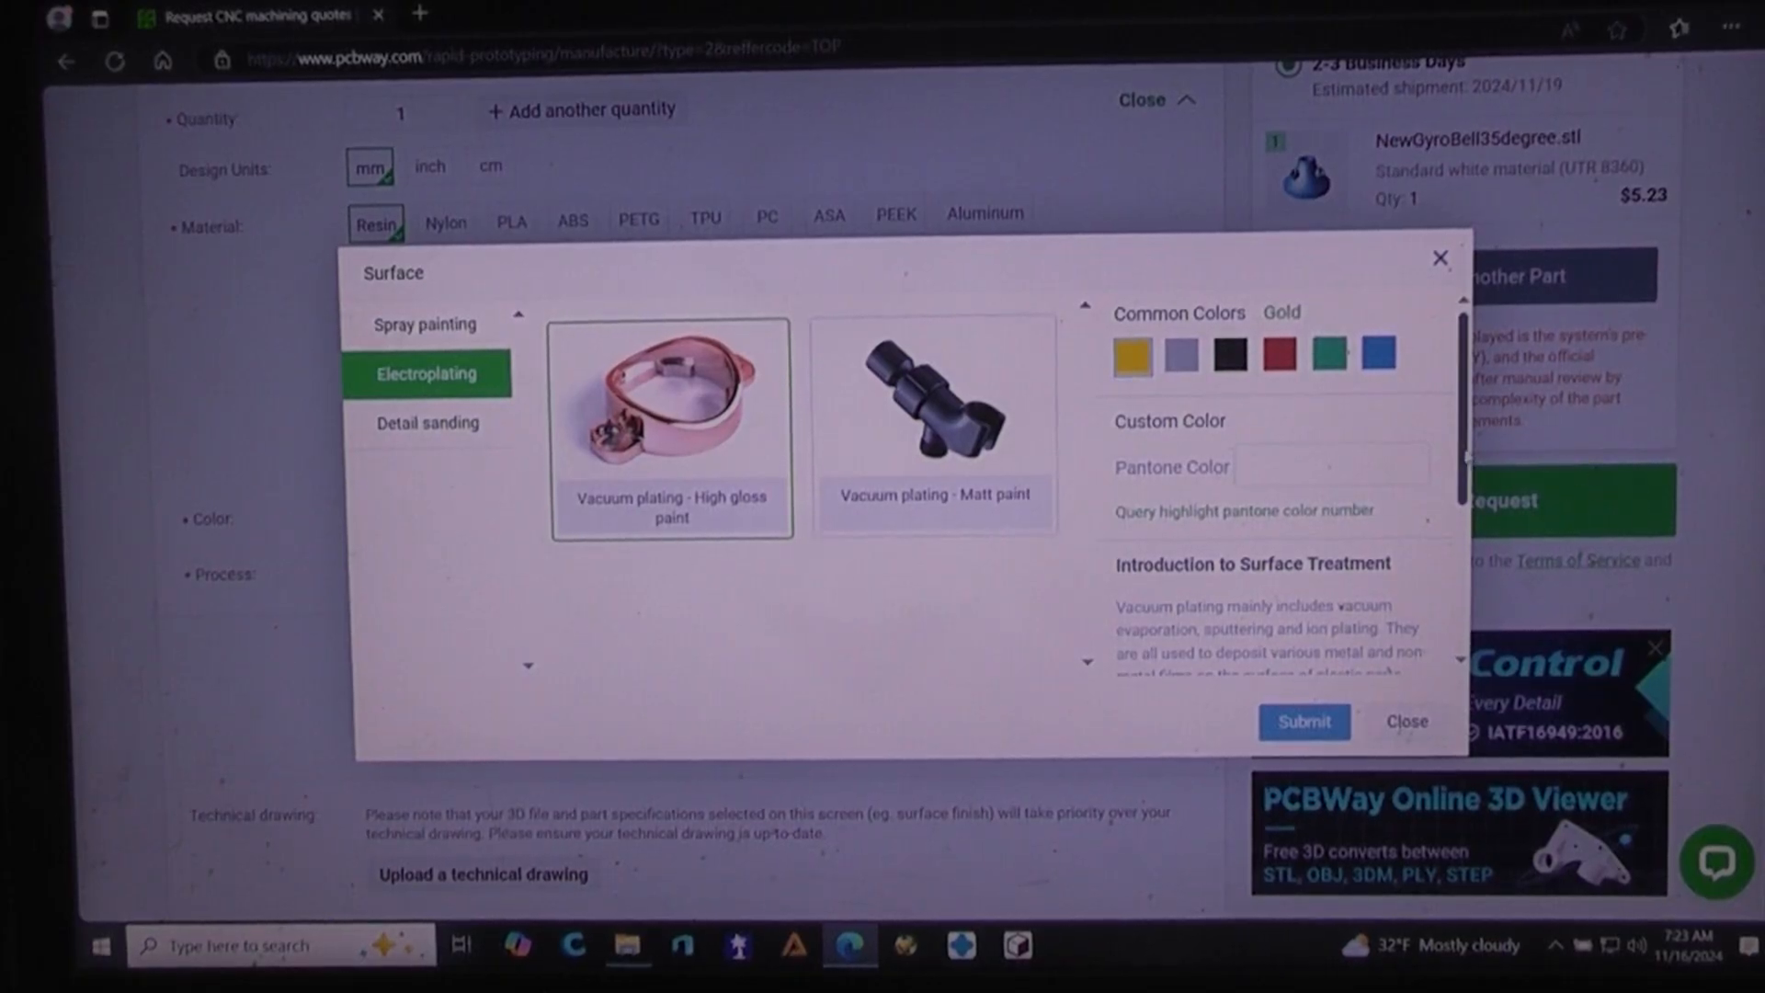
pyautogui.scroll(-3)
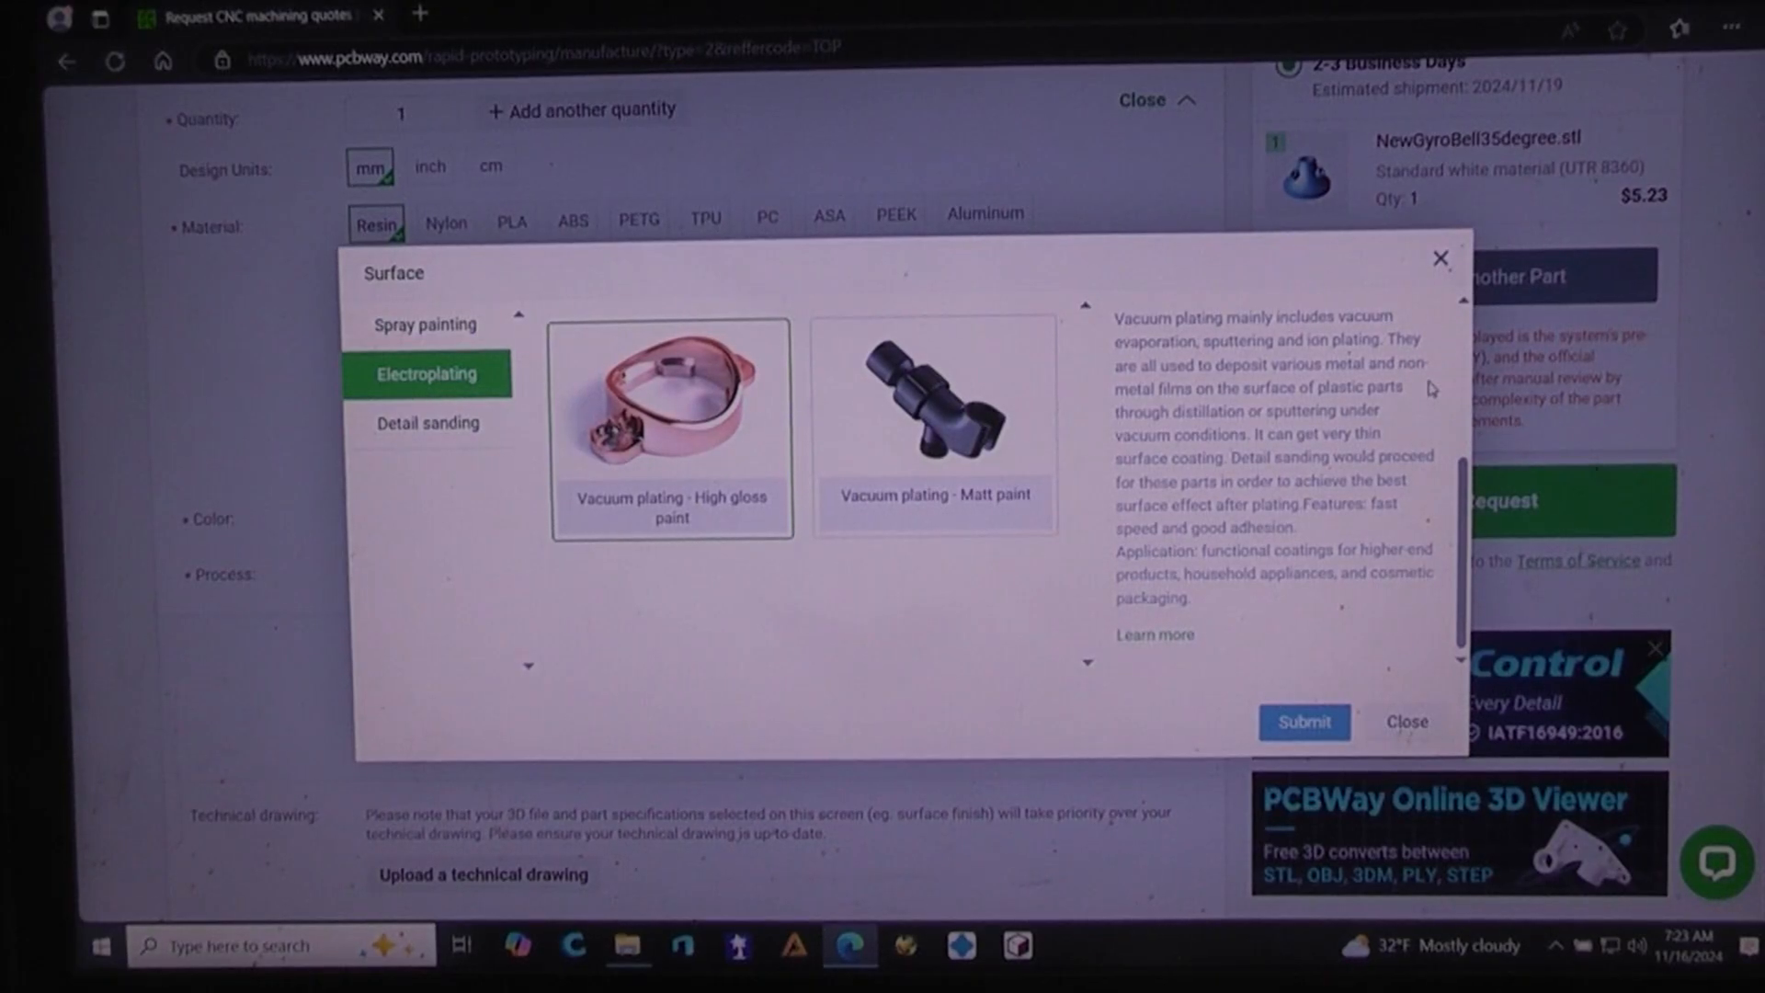
pyautogui.moveTo(1422, 383)
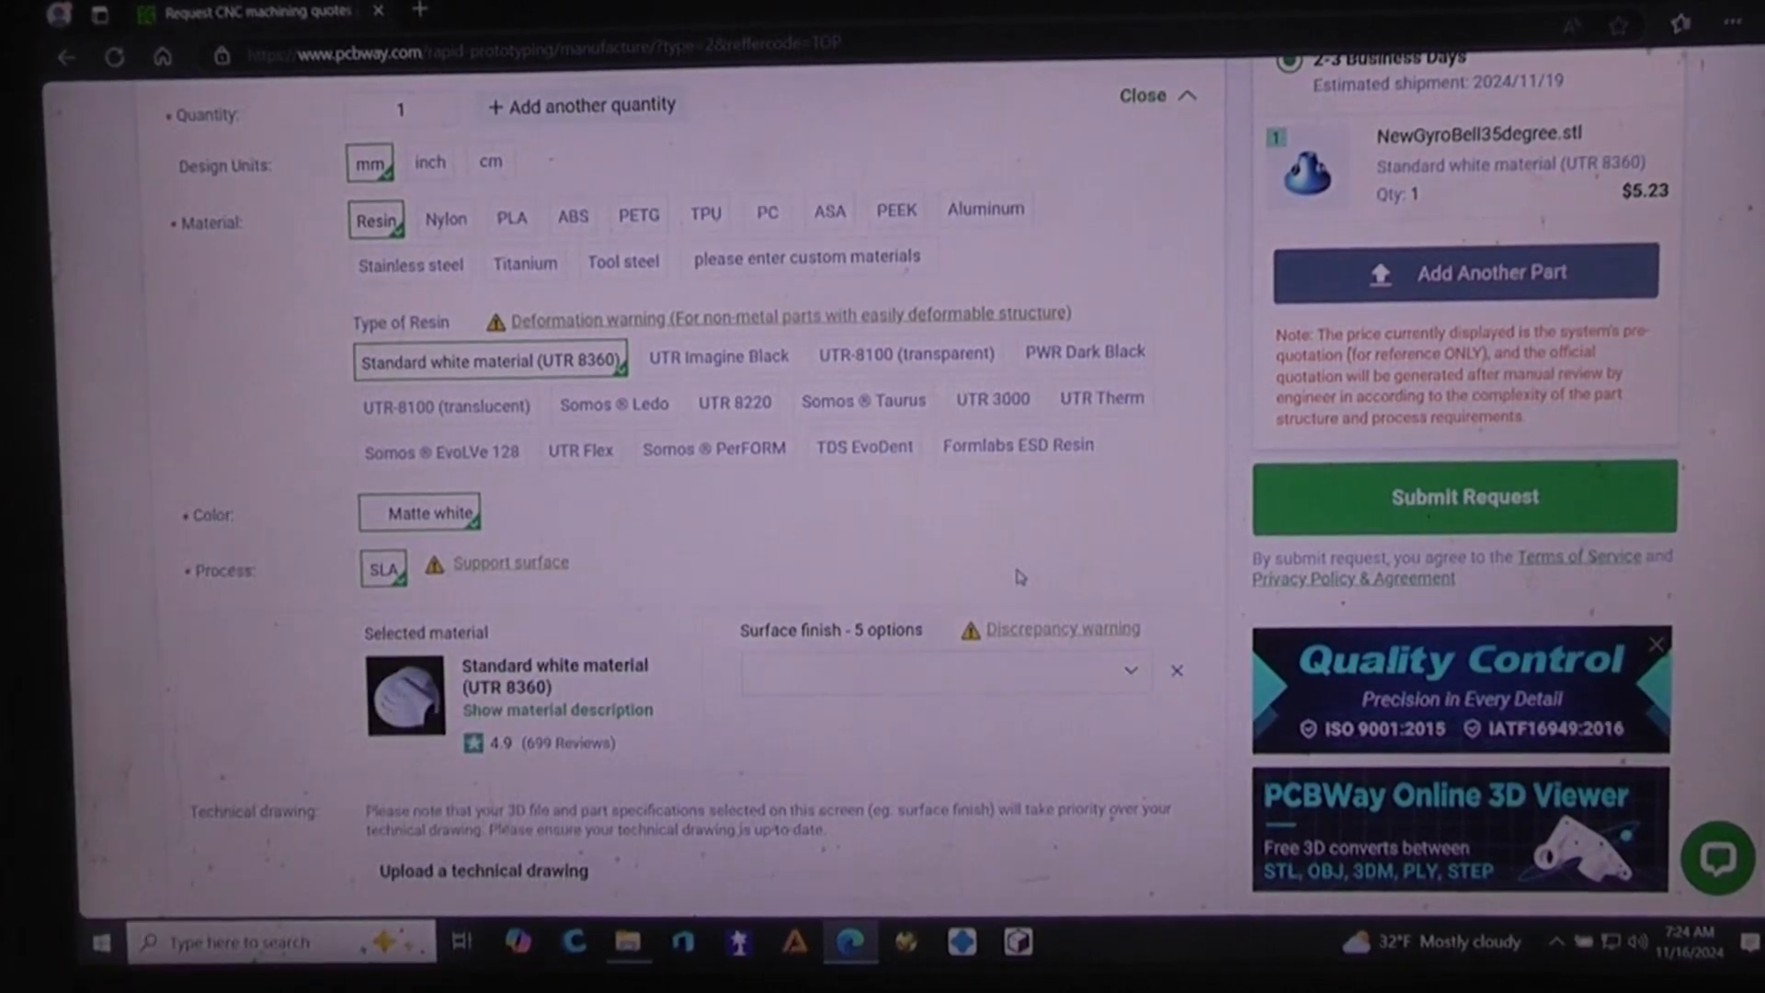
pyautogui.moveTo(1101, 683)
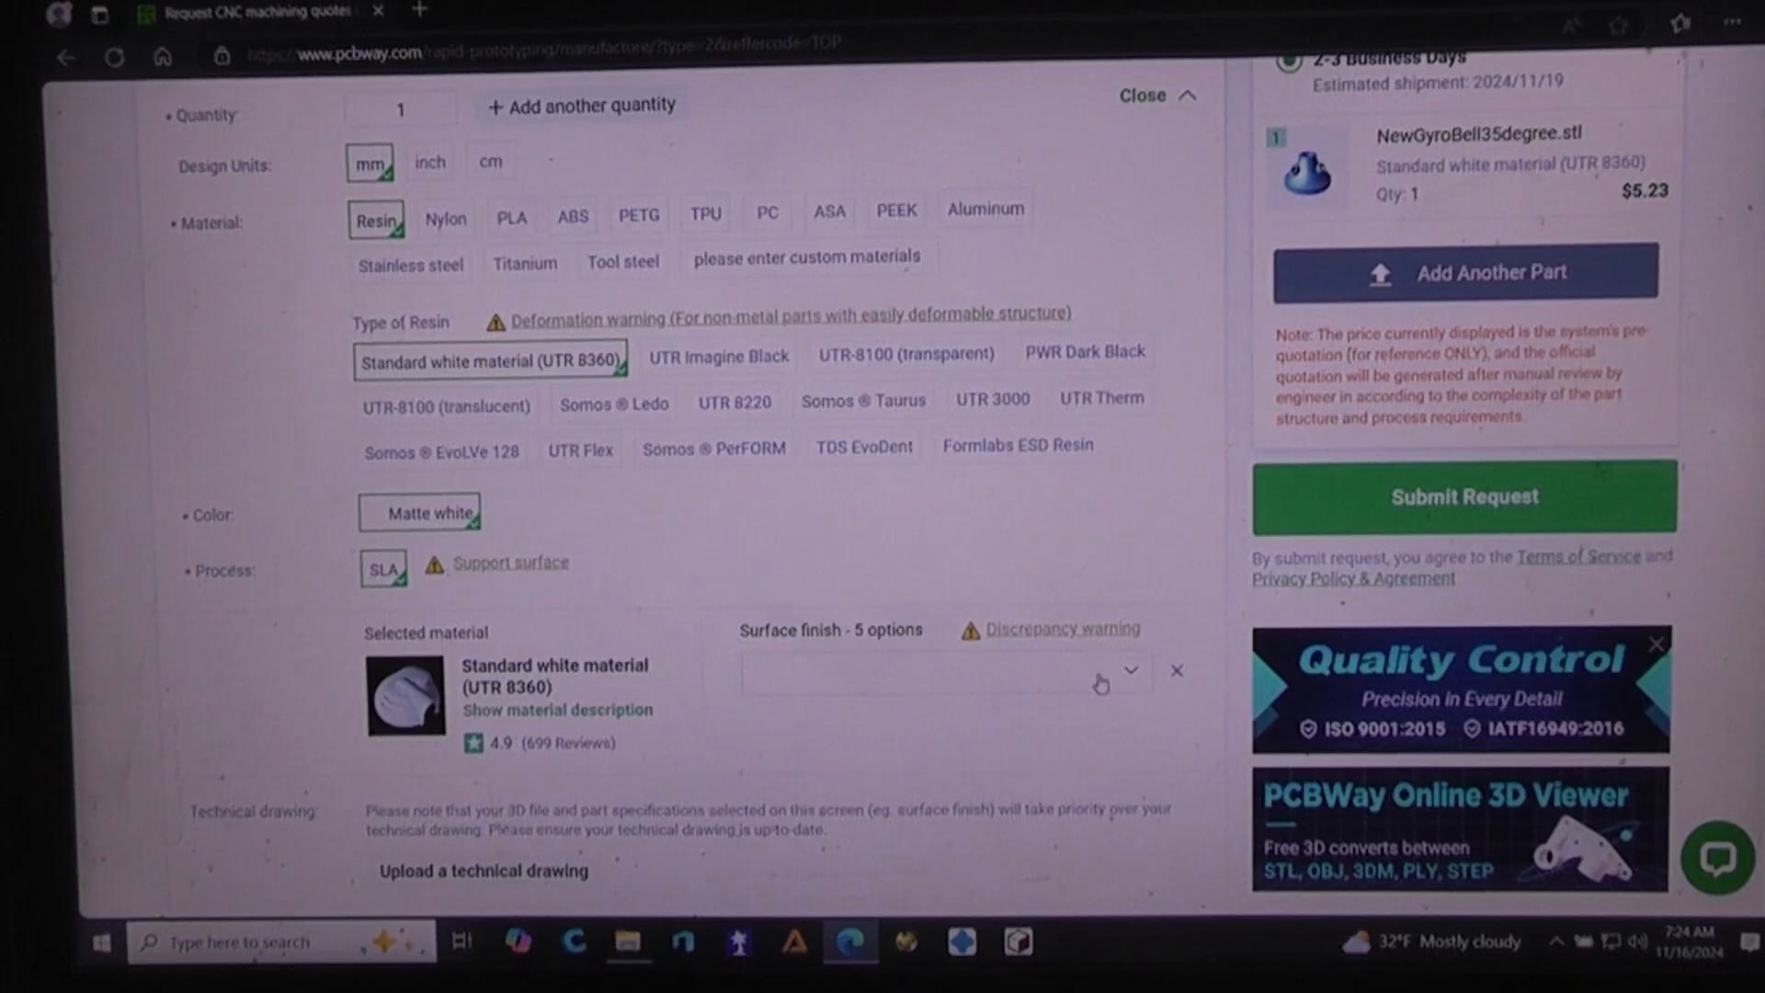
# Step: Apply Electroplating Vacuum plating – High gloss paint in Gold, raising the quote to $50.08
pyautogui.click(1127, 670)
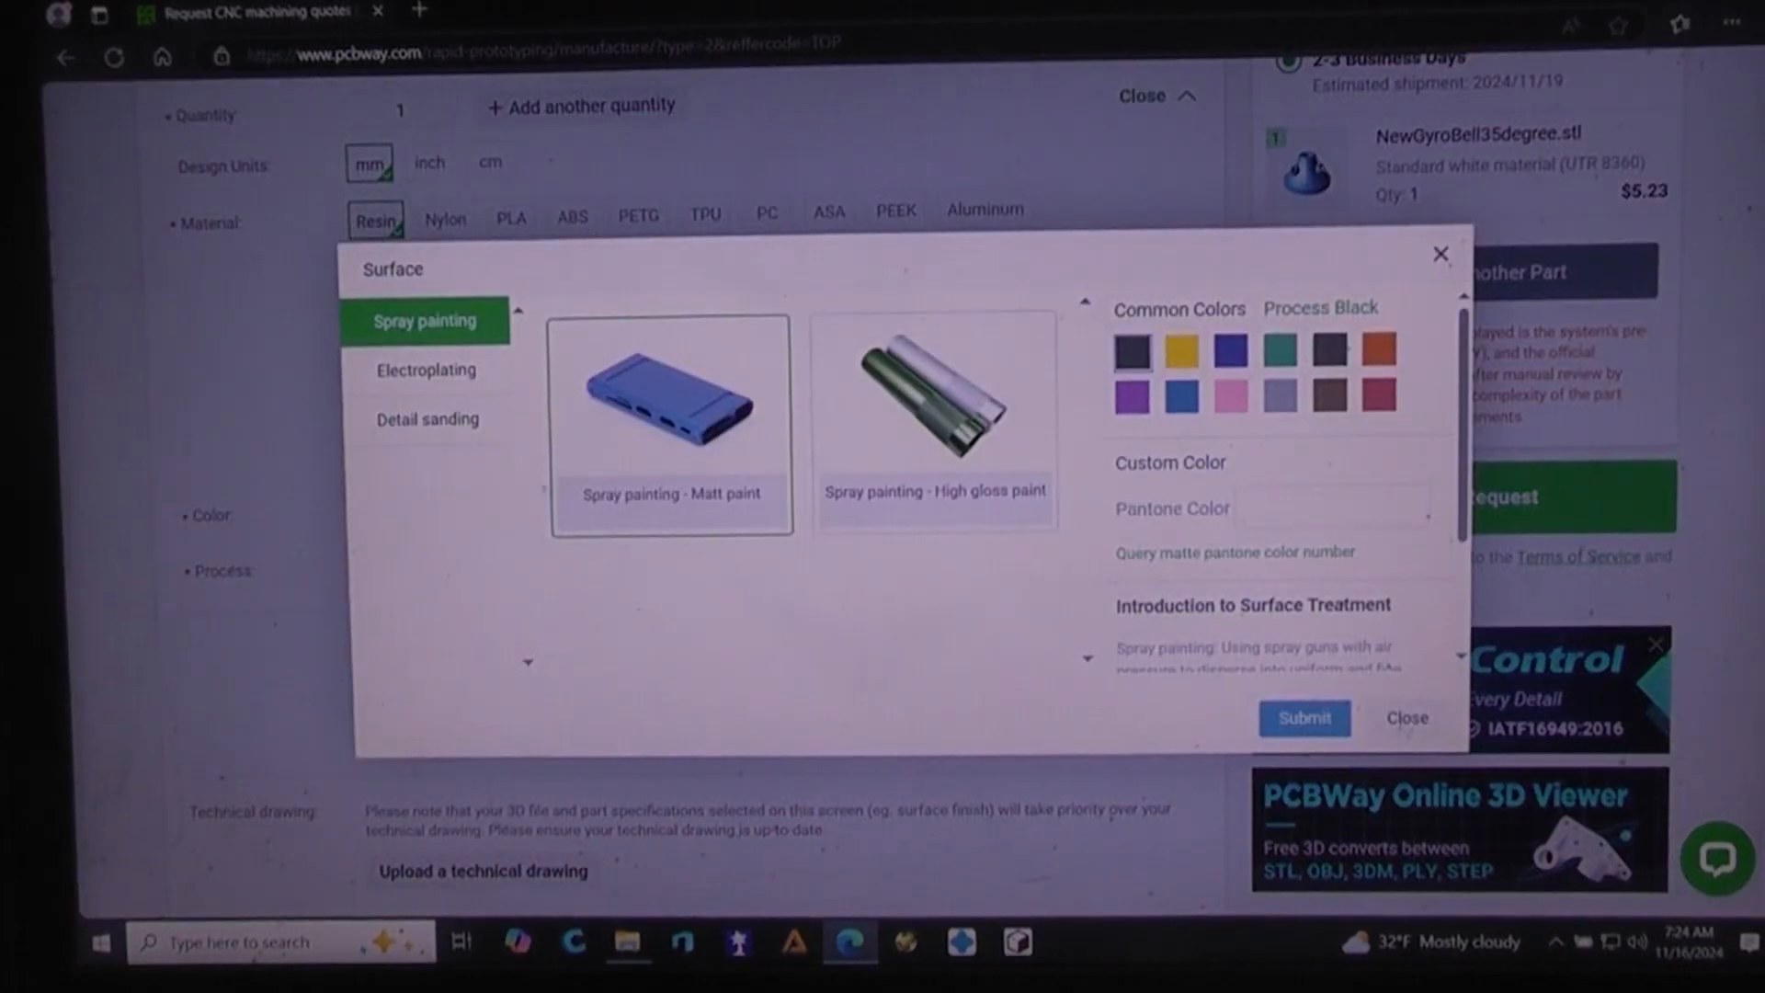
pyautogui.click(426, 370)
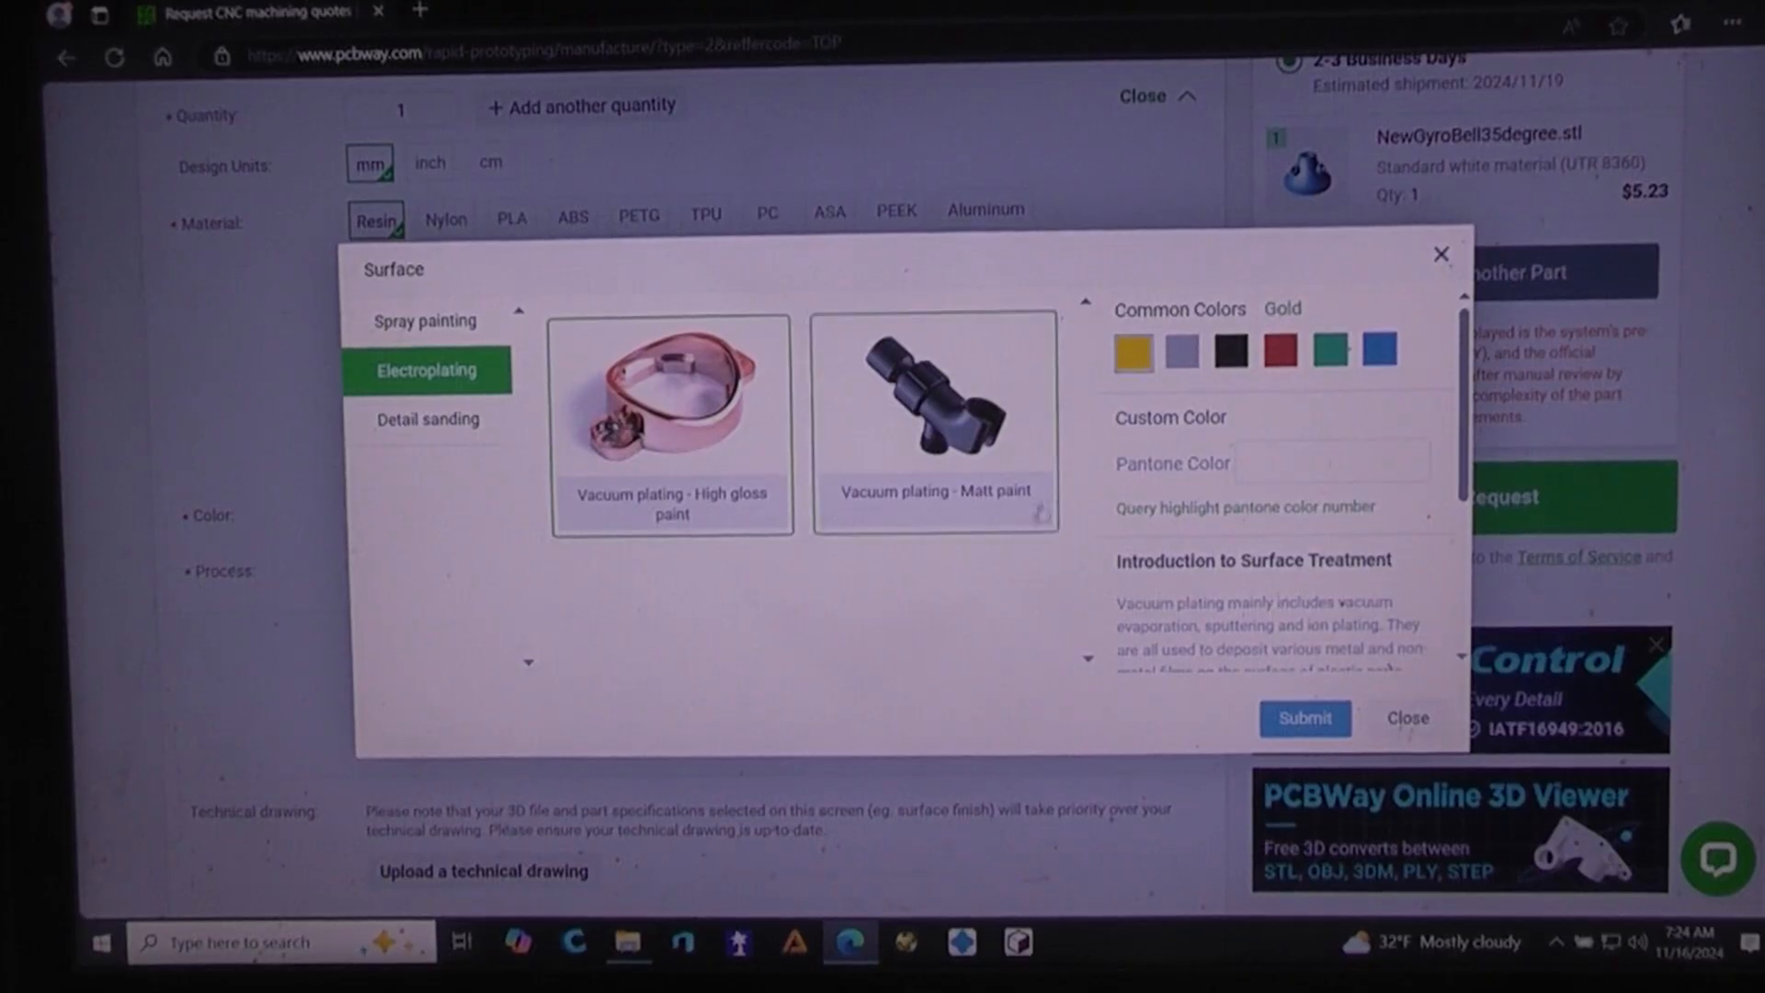
pyautogui.click(1303, 718)
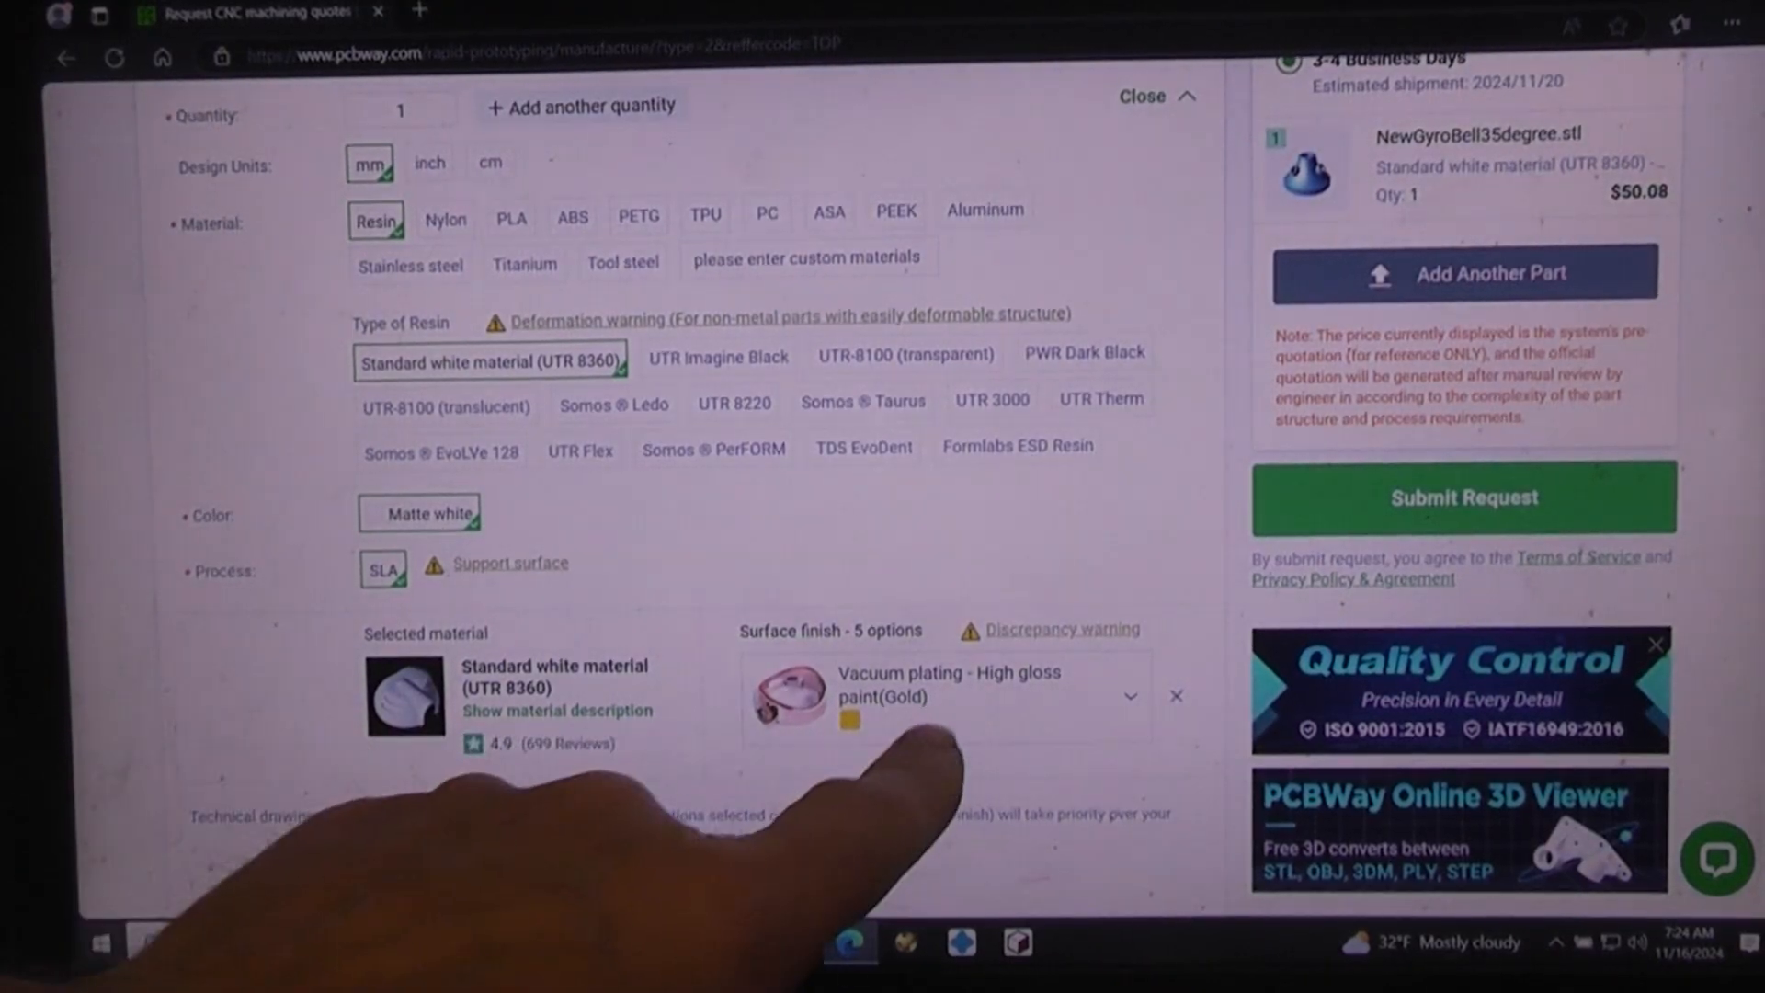
pyautogui.scroll(-3)
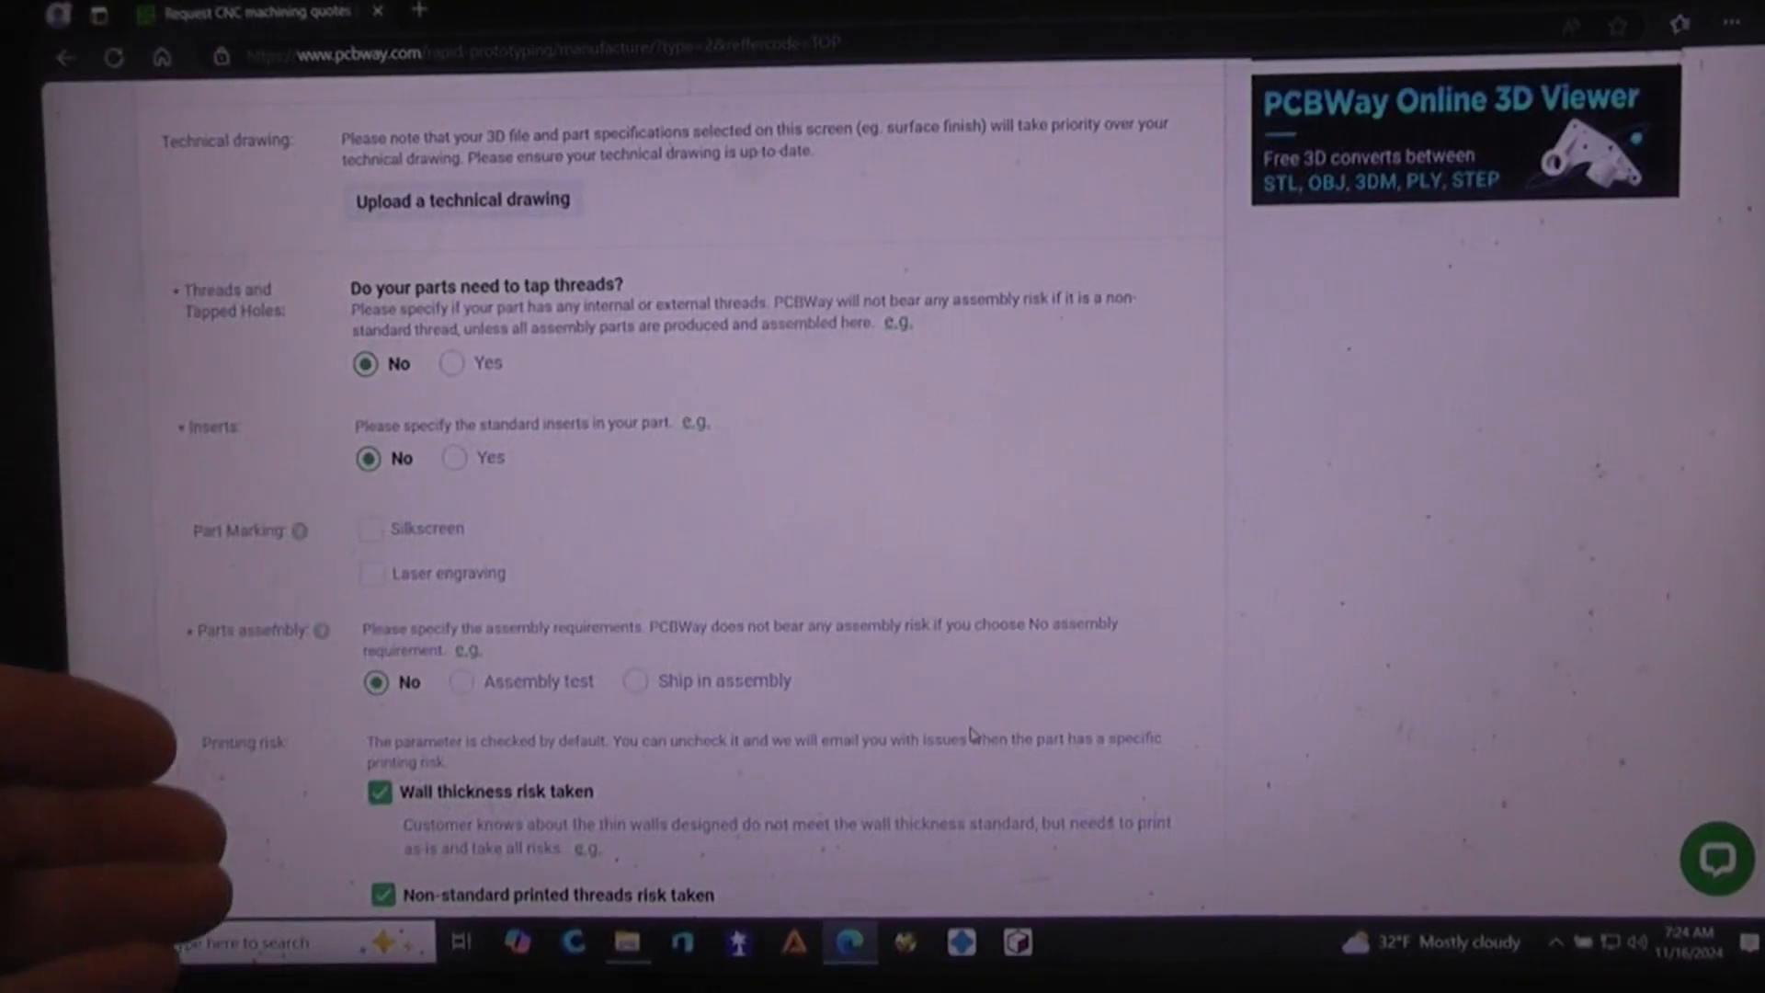
pyautogui.scroll(-3)
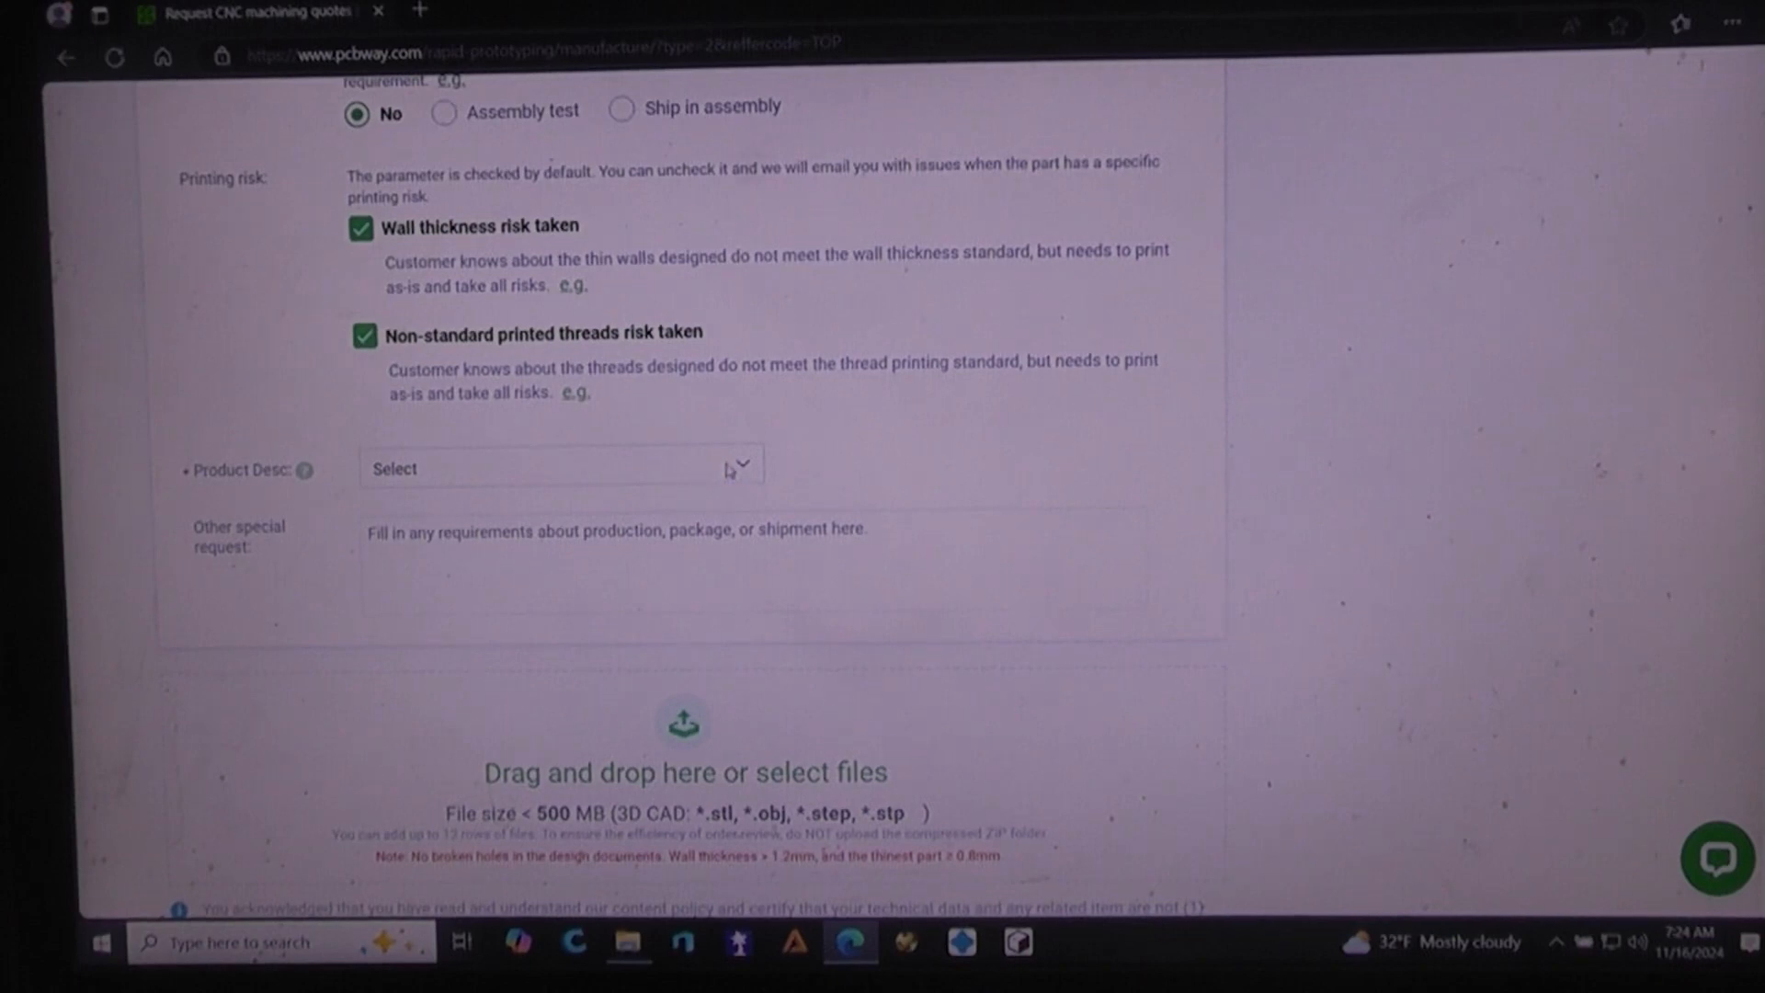
pyautogui.click(560, 468)
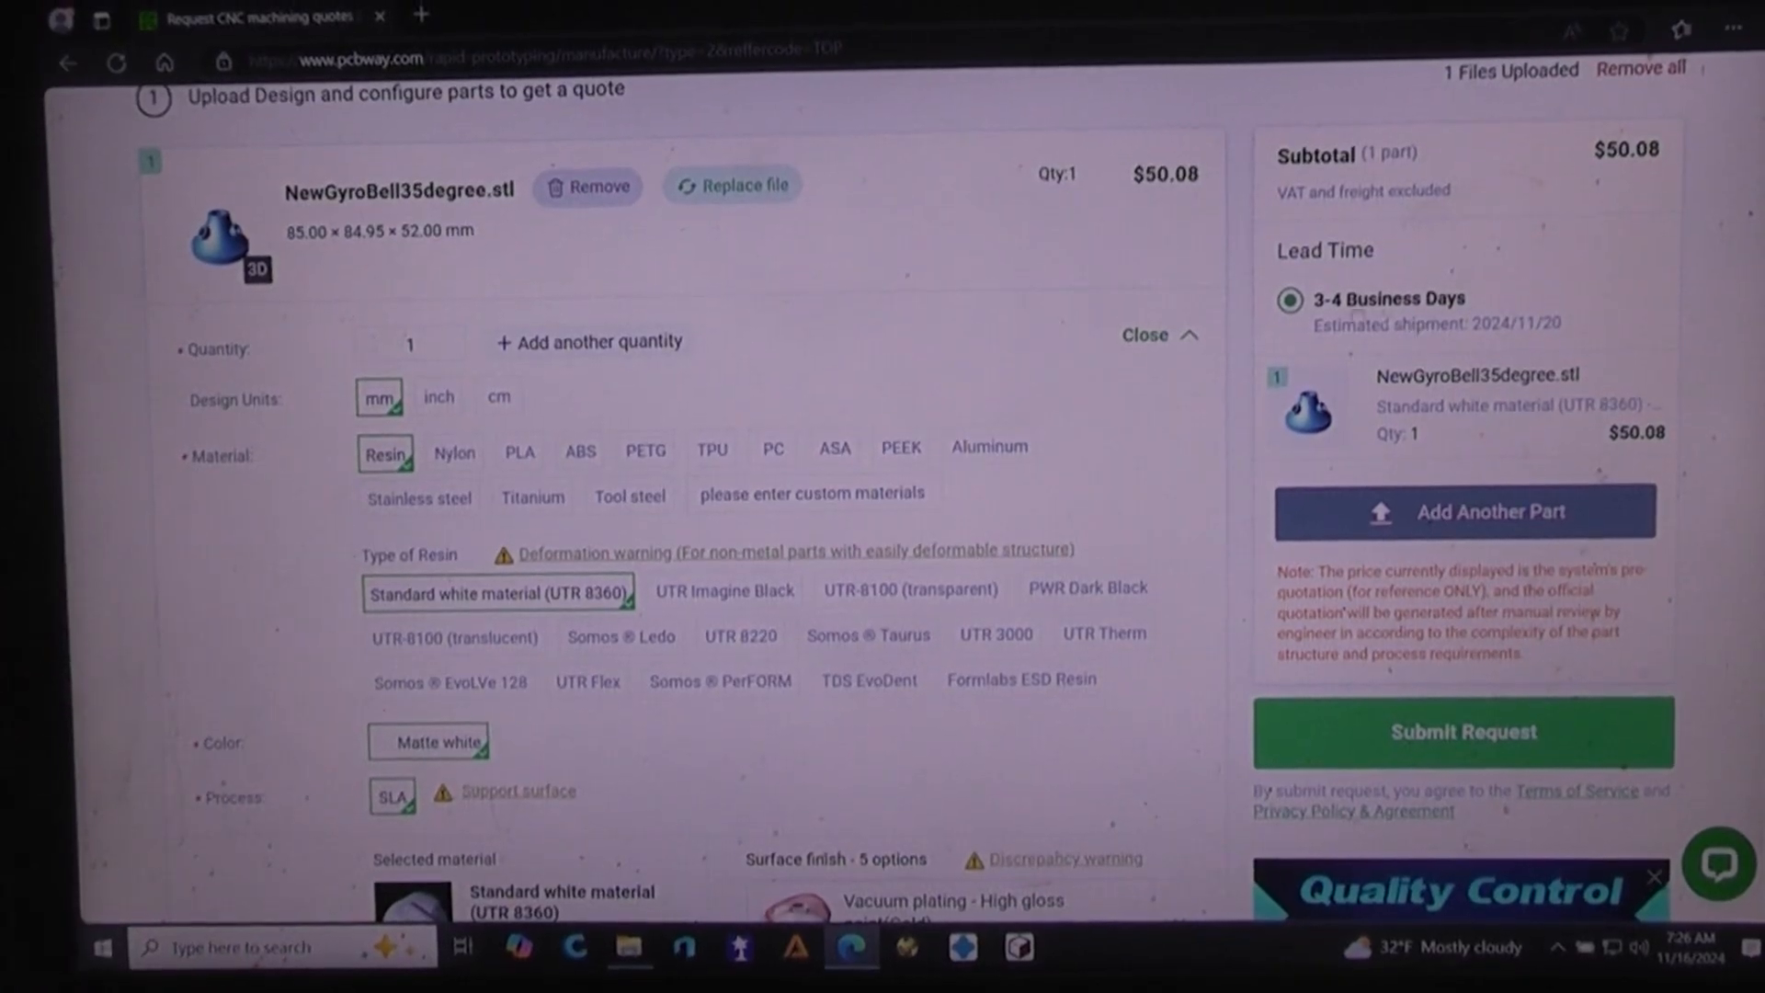
# Step: Preview the spray painting finish with PANTONE Yellow U highlighted
pyautogui.scroll(-3)
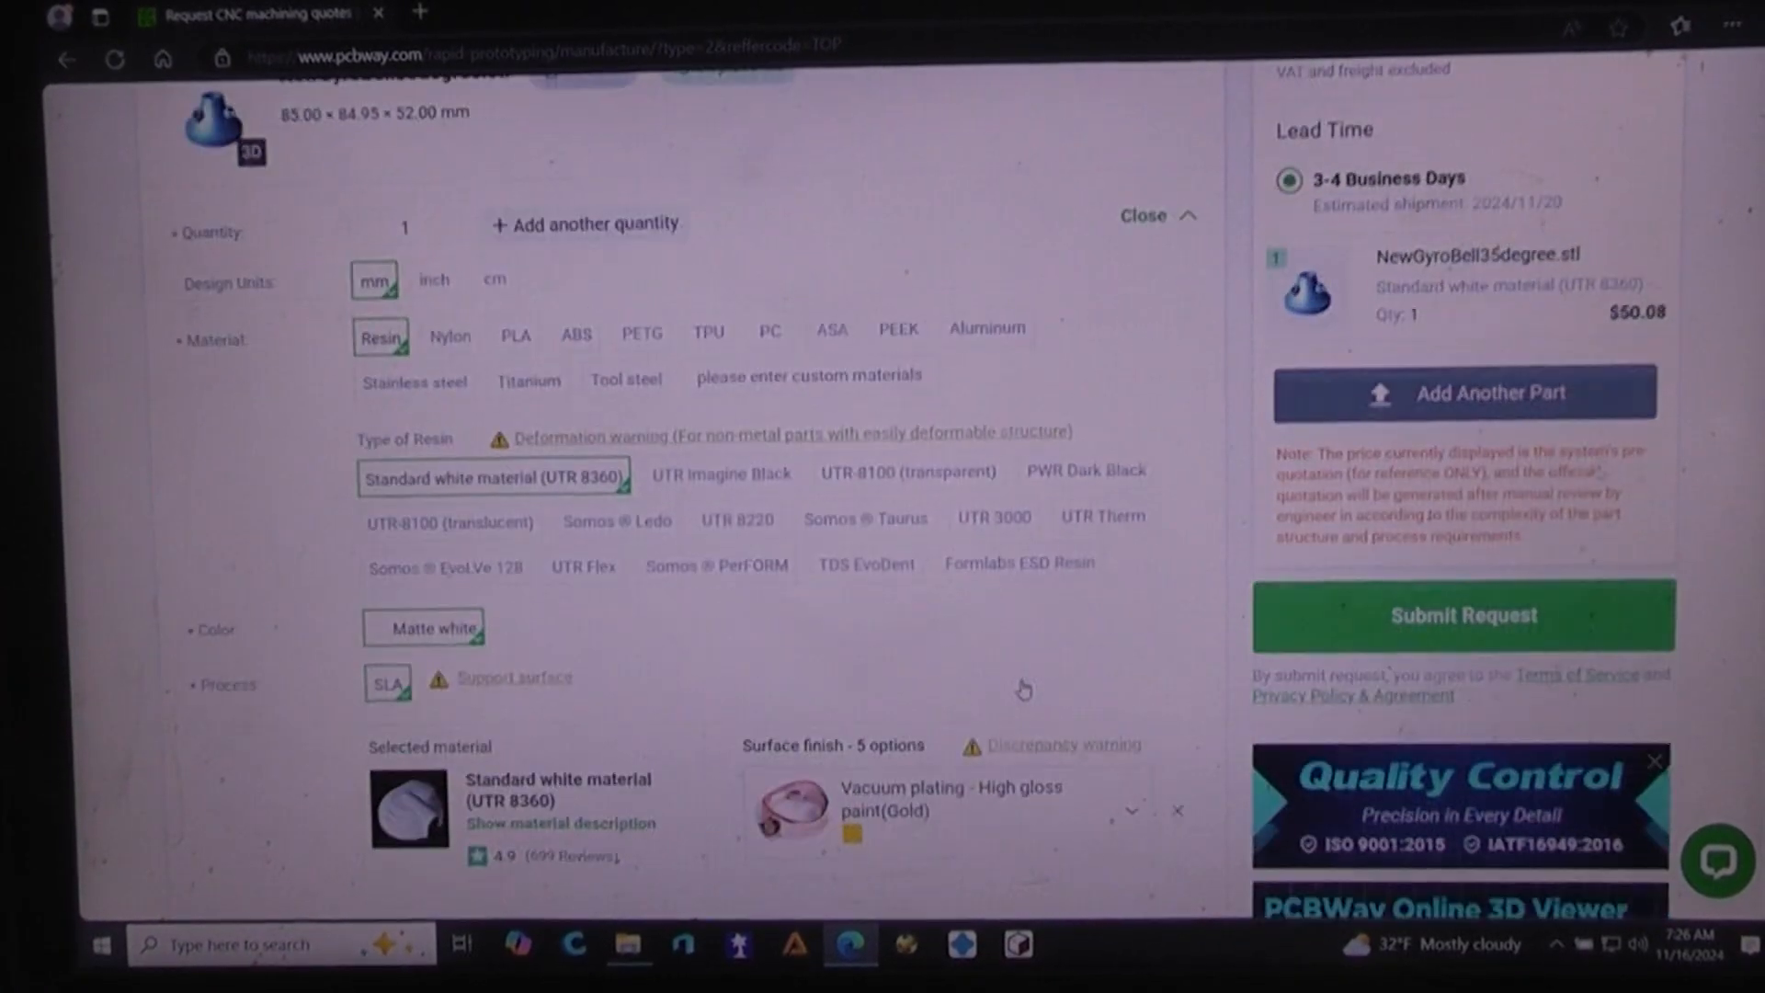
pyautogui.scroll(-3)
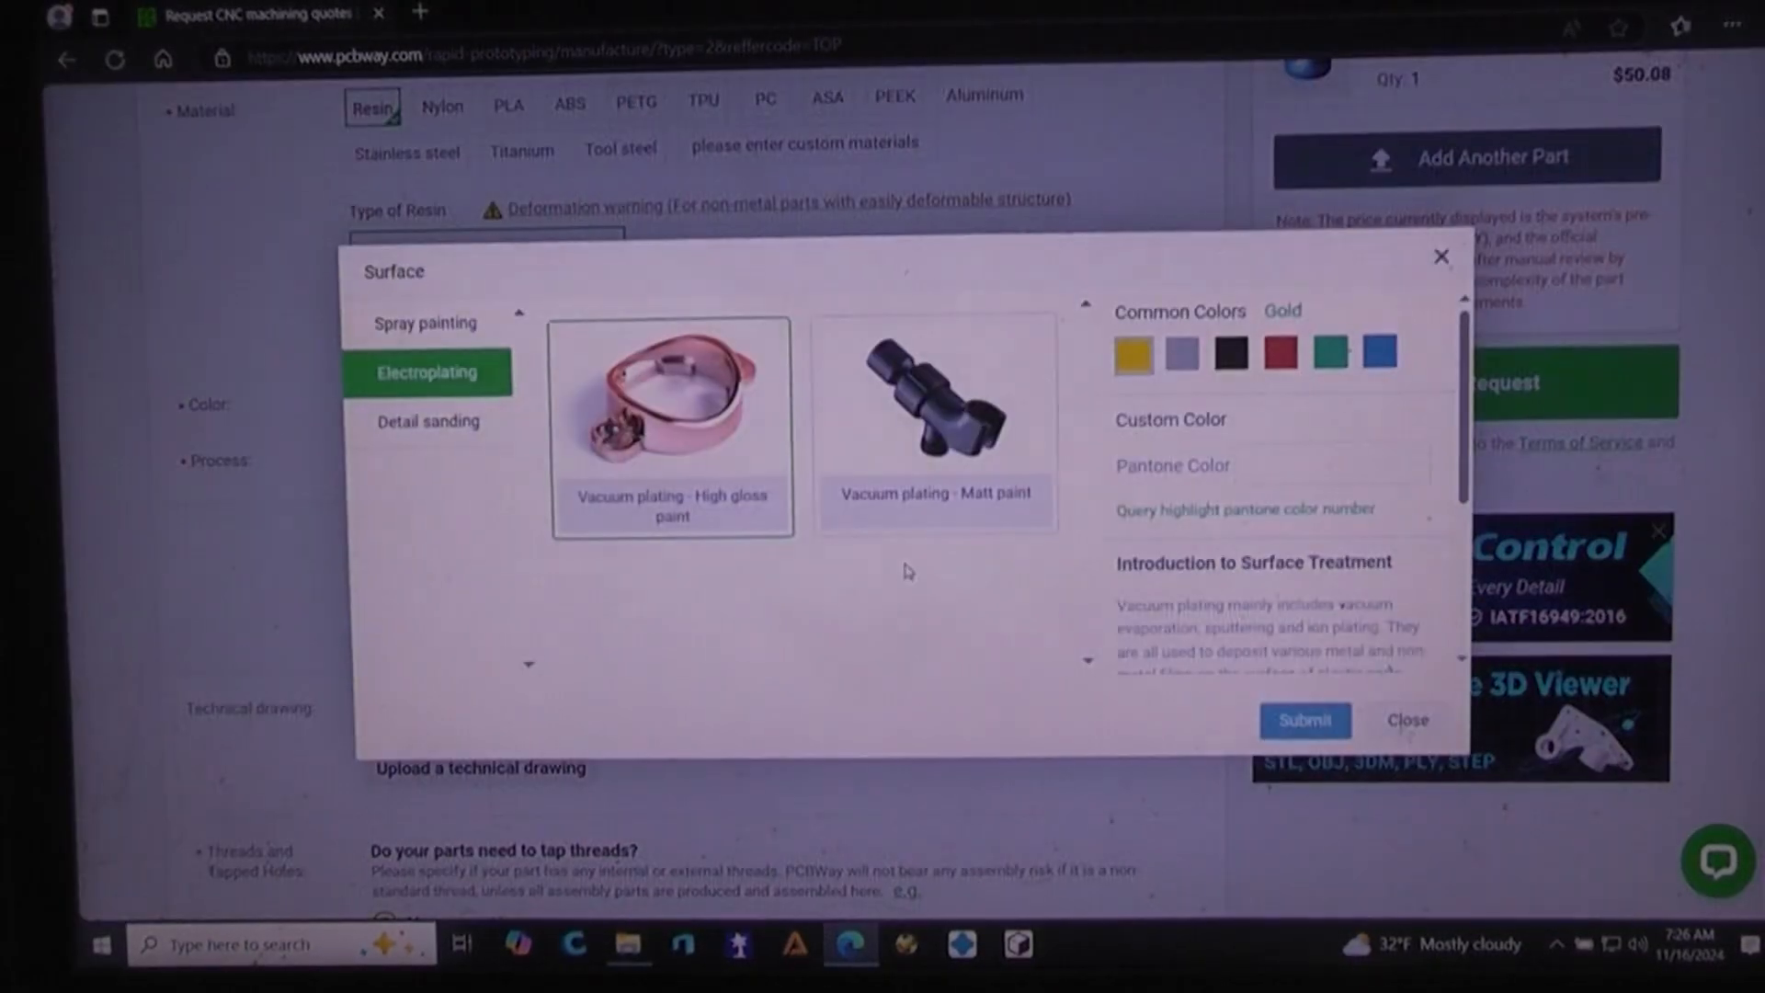
pyautogui.click(427, 323)
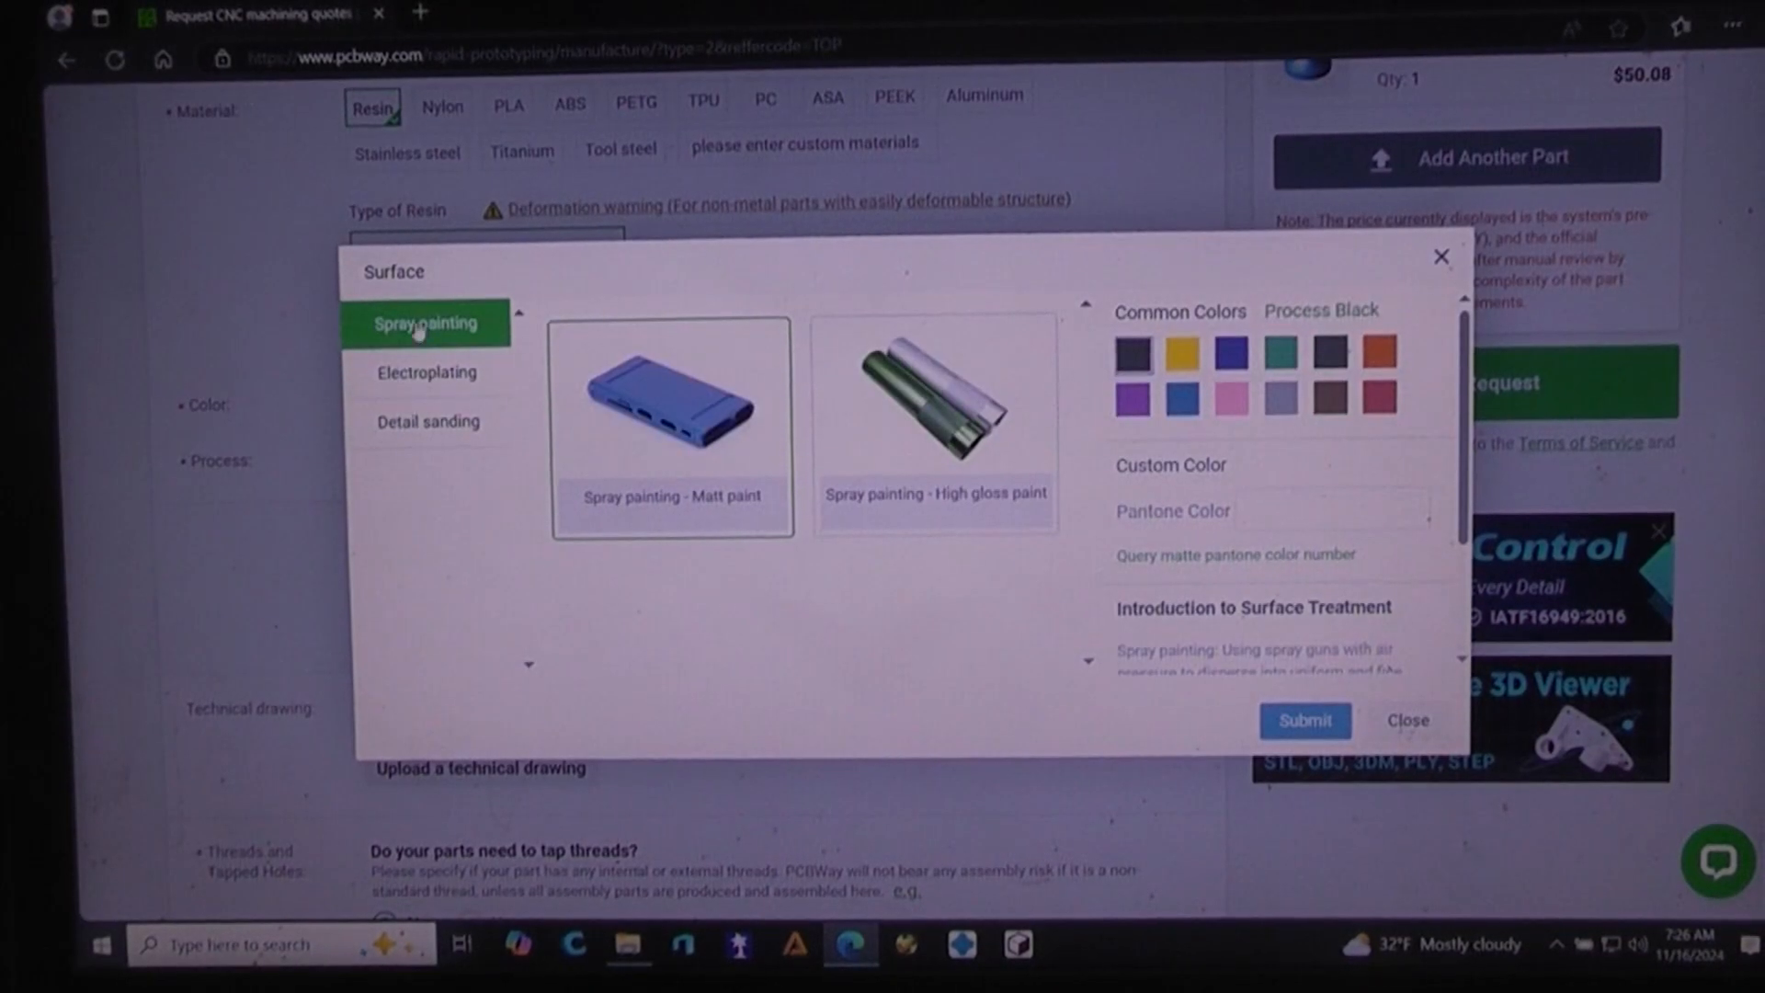
pyautogui.click(1183, 352)
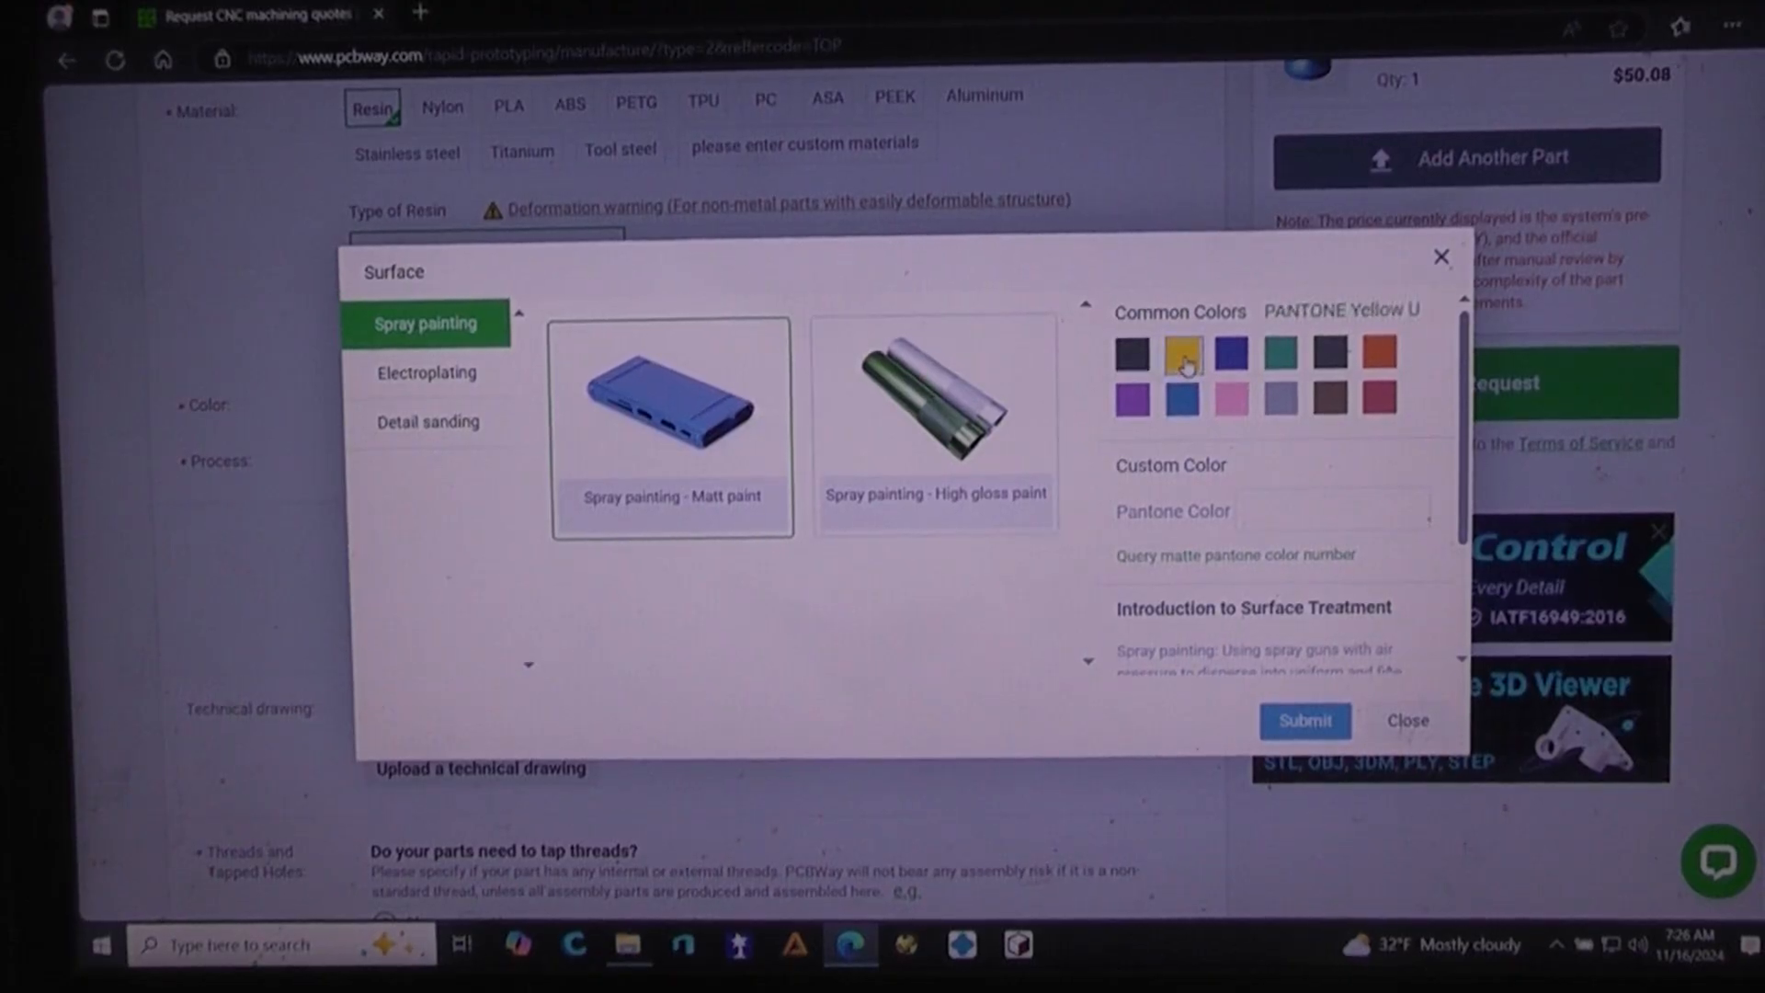